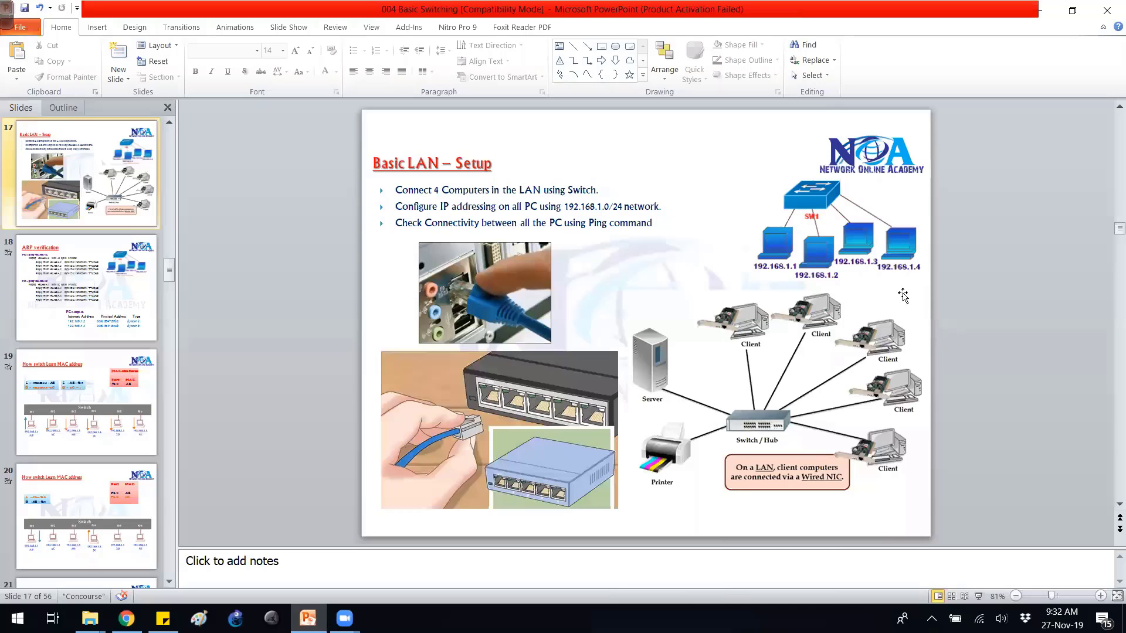
{"action": "mouse_move", "coordinate": [504, 284]}
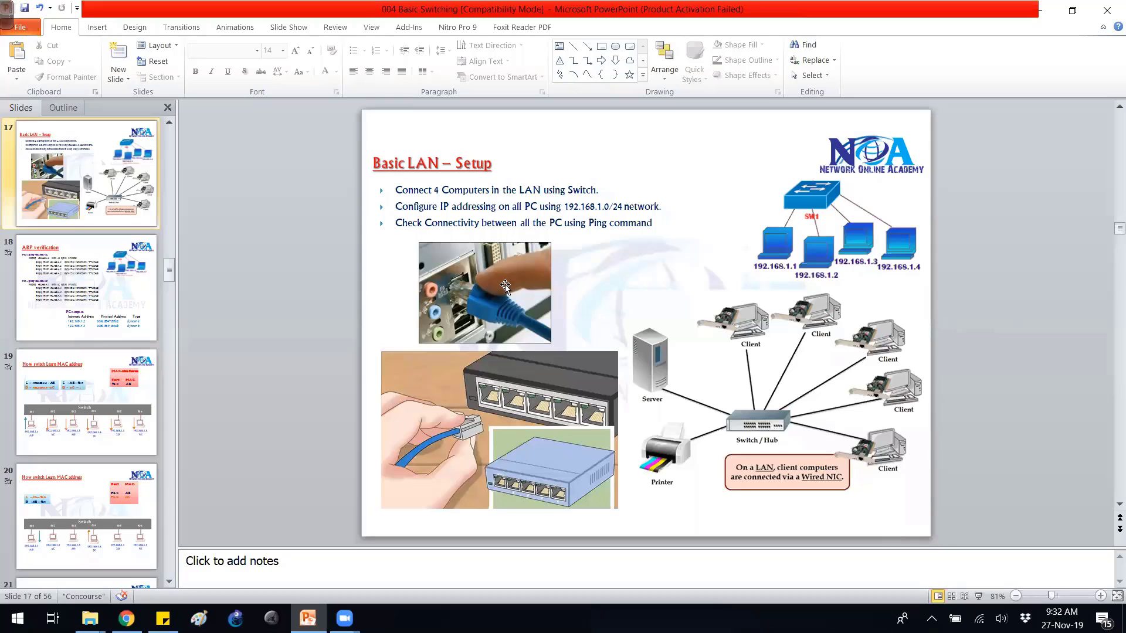
Step: Search 'packet' in Windows Start to launch Cisco Packet Tracer
{"action": "type", "text": "packet"}
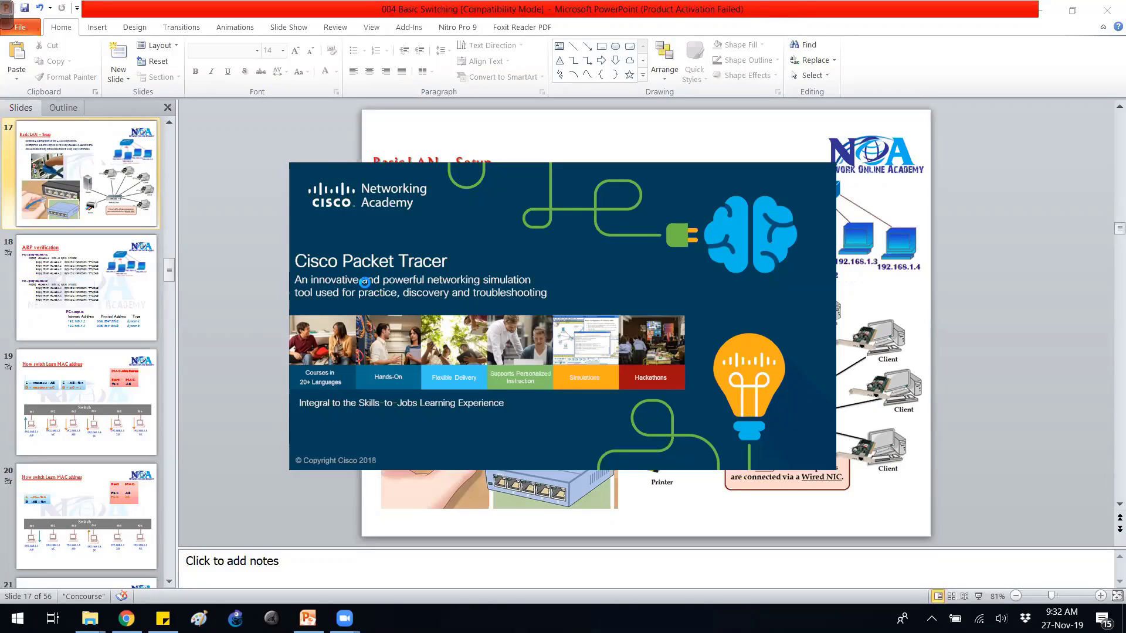
Step: Sign in to Netacad as 'sikandarcc' with the account password
{"action": "left_click", "coordinate": [380, 618]}
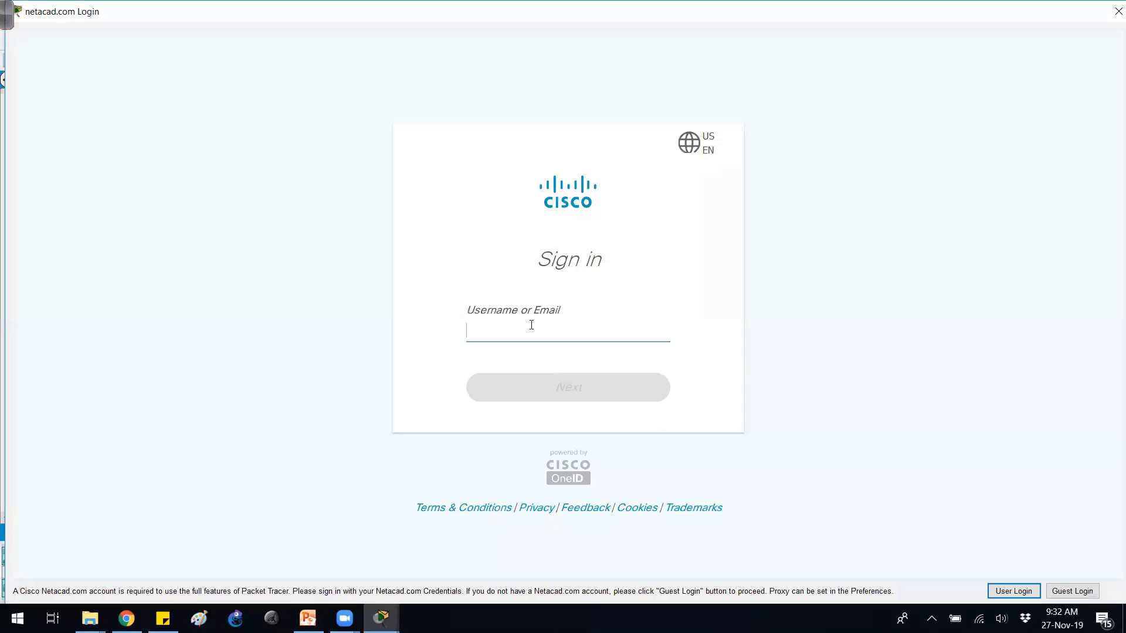
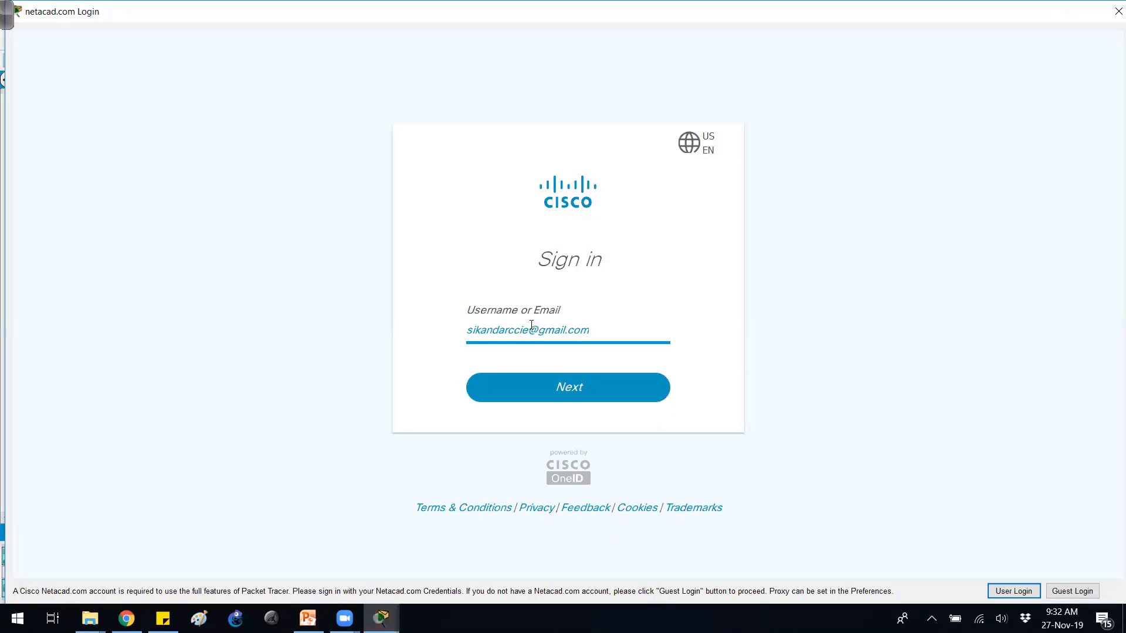
{"action": "left_click", "coordinate": [567, 387]}
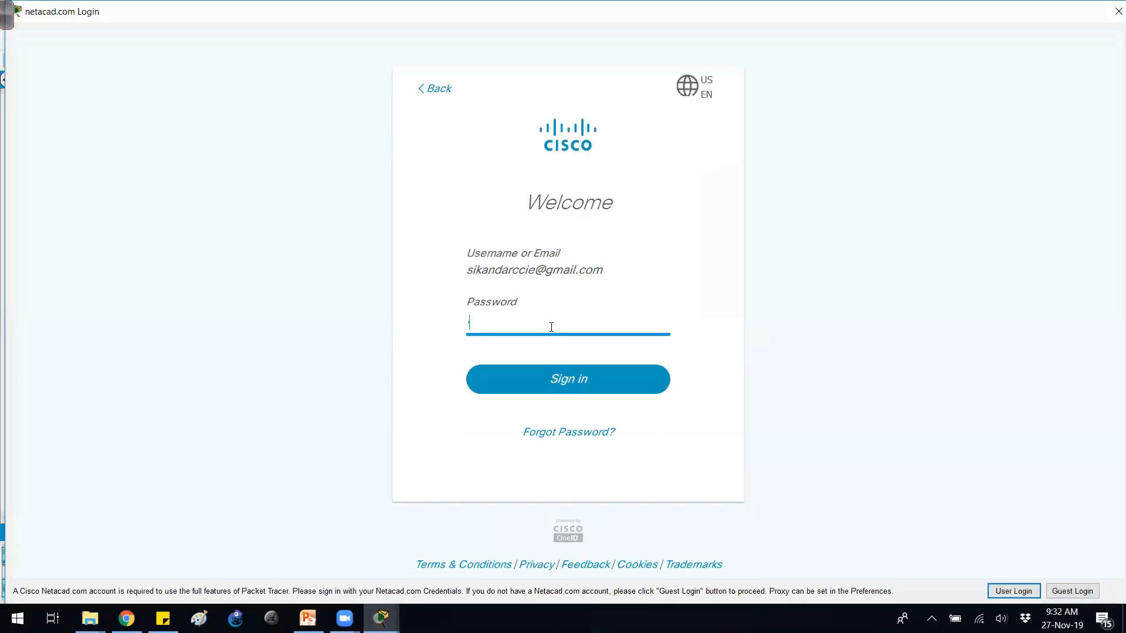
{"action": "type", "text": "password"}
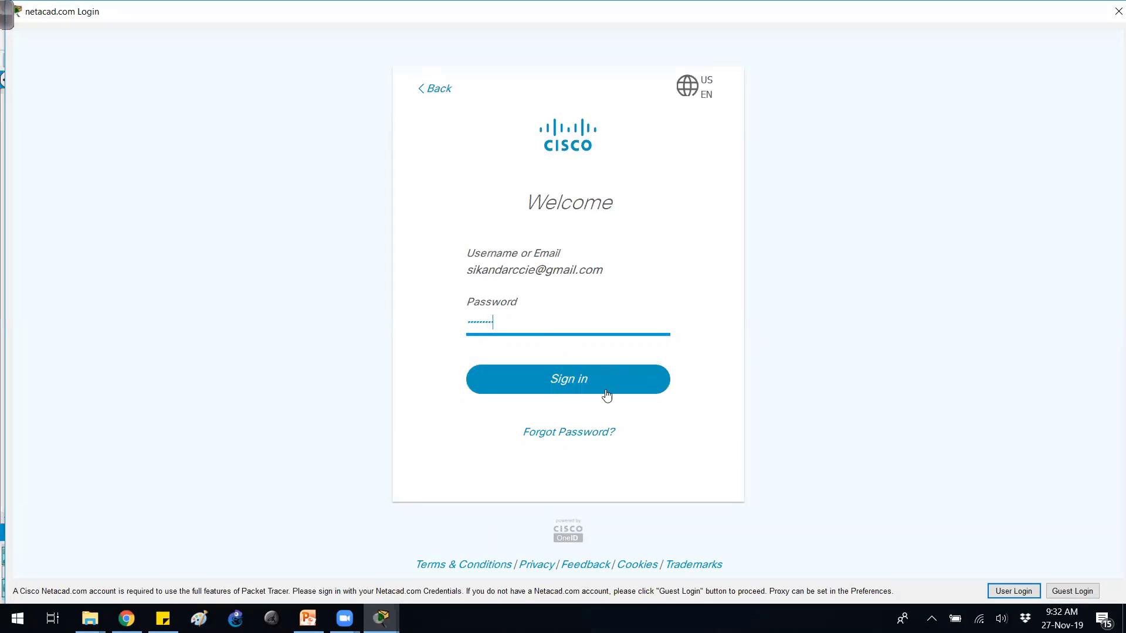
{"action": "left_click", "coordinate": [567, 379]}
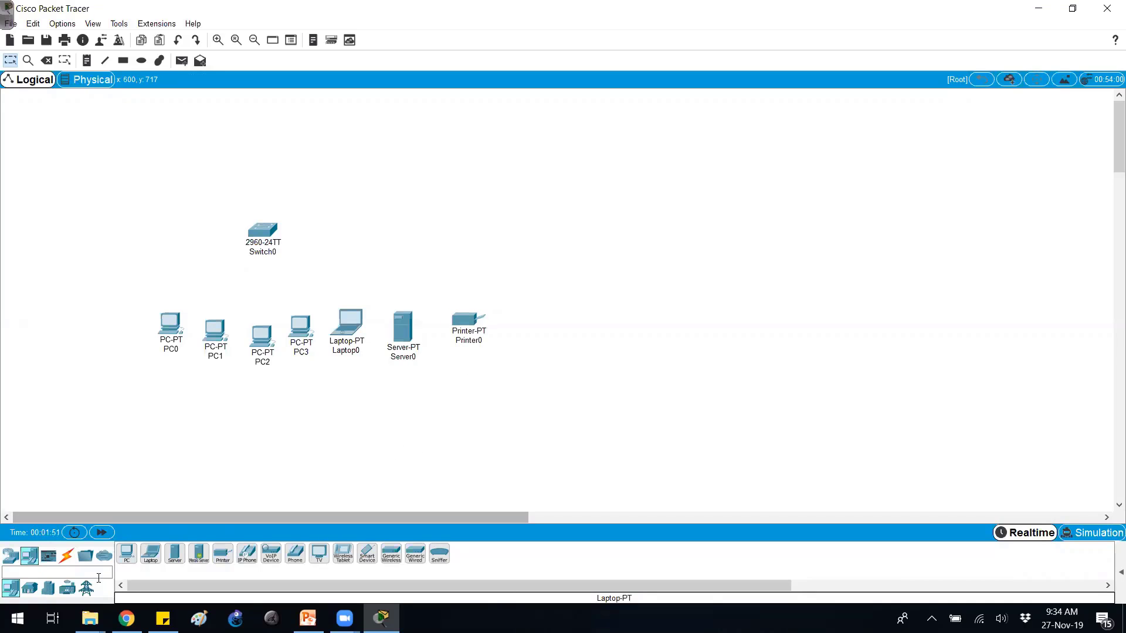
Step: Browse the Connections cable types and settle on Copper Straight-Through
{"action": "left_click", "coordinate": [66, 556]}
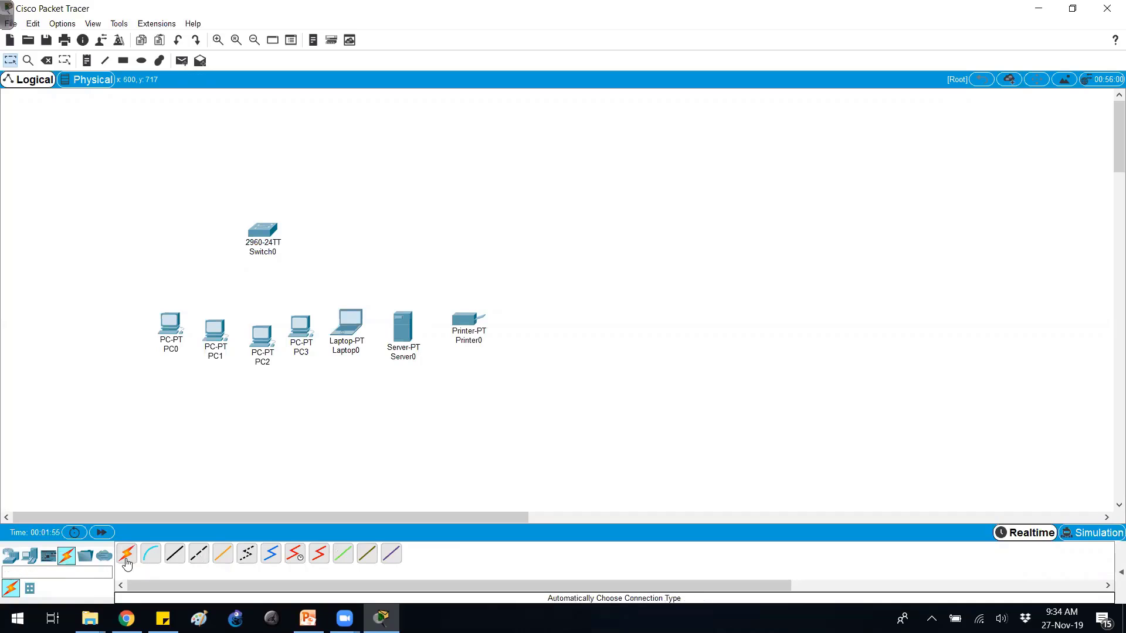
{"action": "mouse_move", "coordinate": [132, 558]}
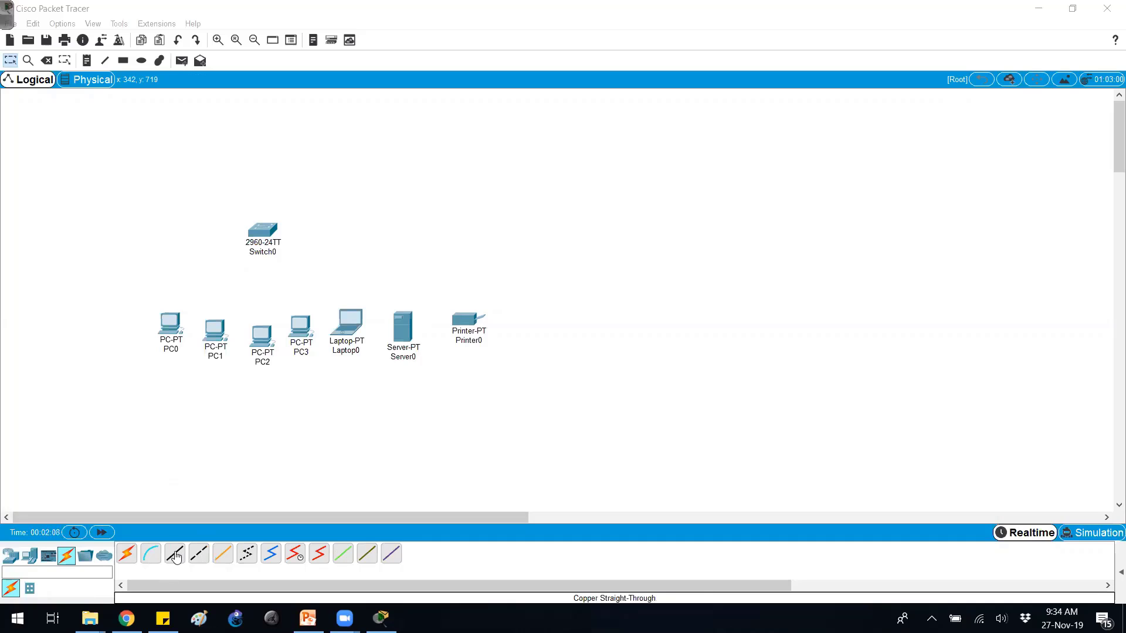
{"action": "mouse_move", "coordinate": [178, 566]}
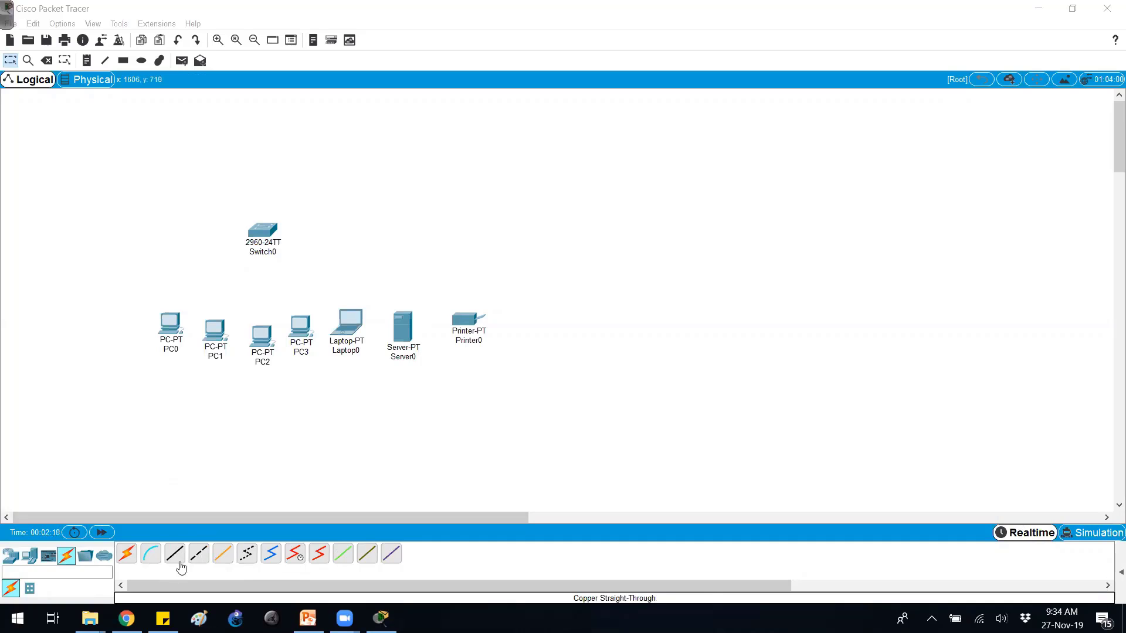
{"action": "left_click", "coordinate": [175, 553]}
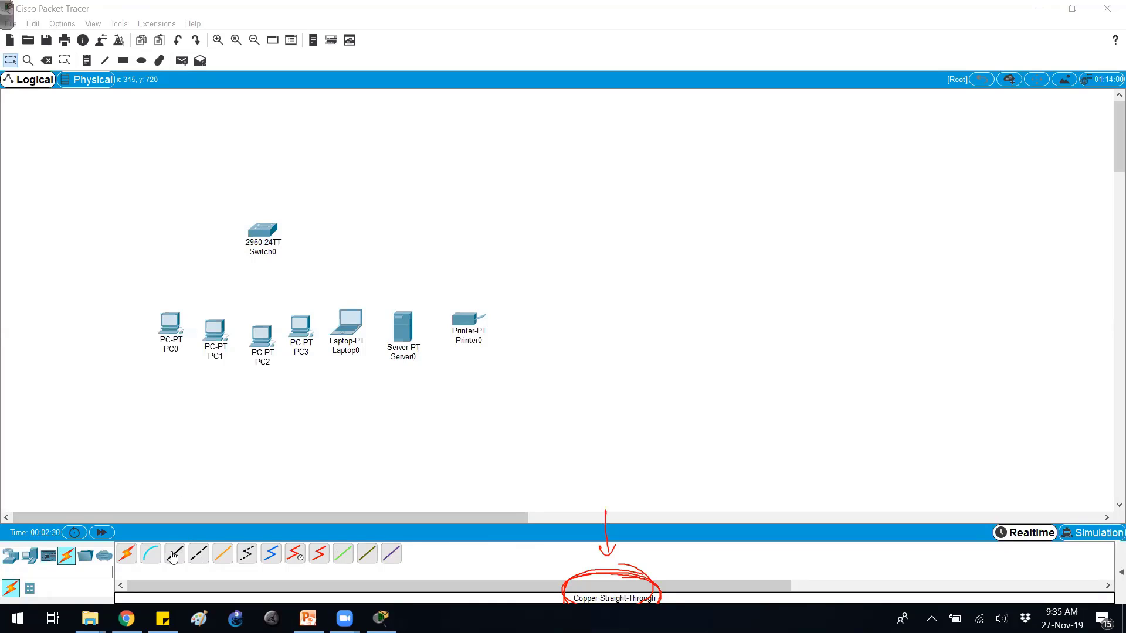
{"action": "left_click", "coordinate": [199, 553]}
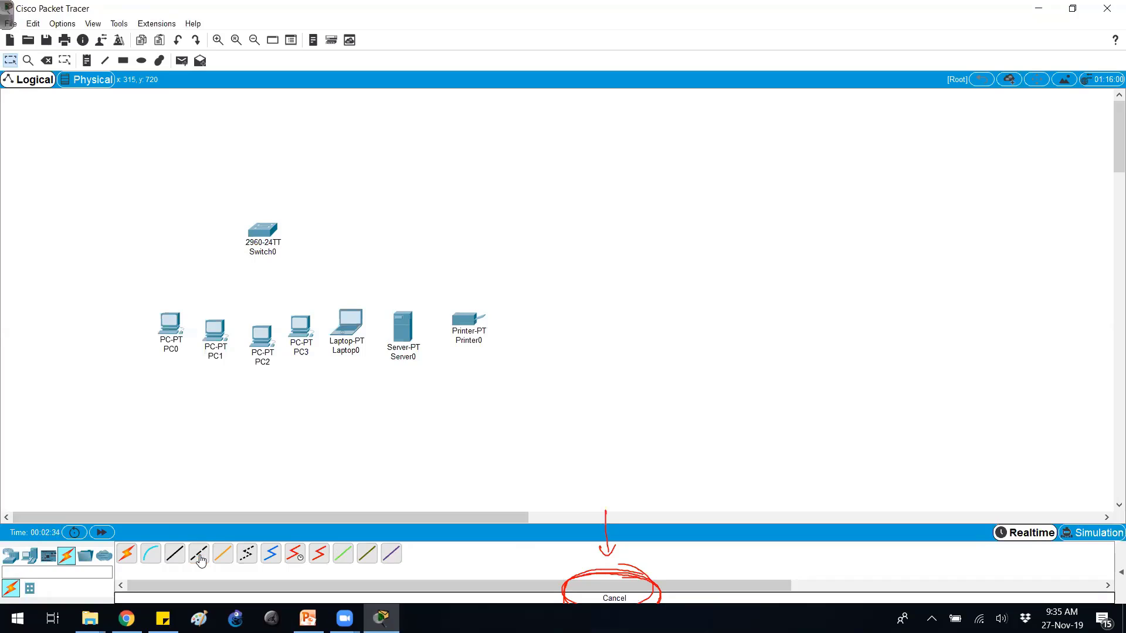
{"action": "left_click", "coordinate": [223, 554]}
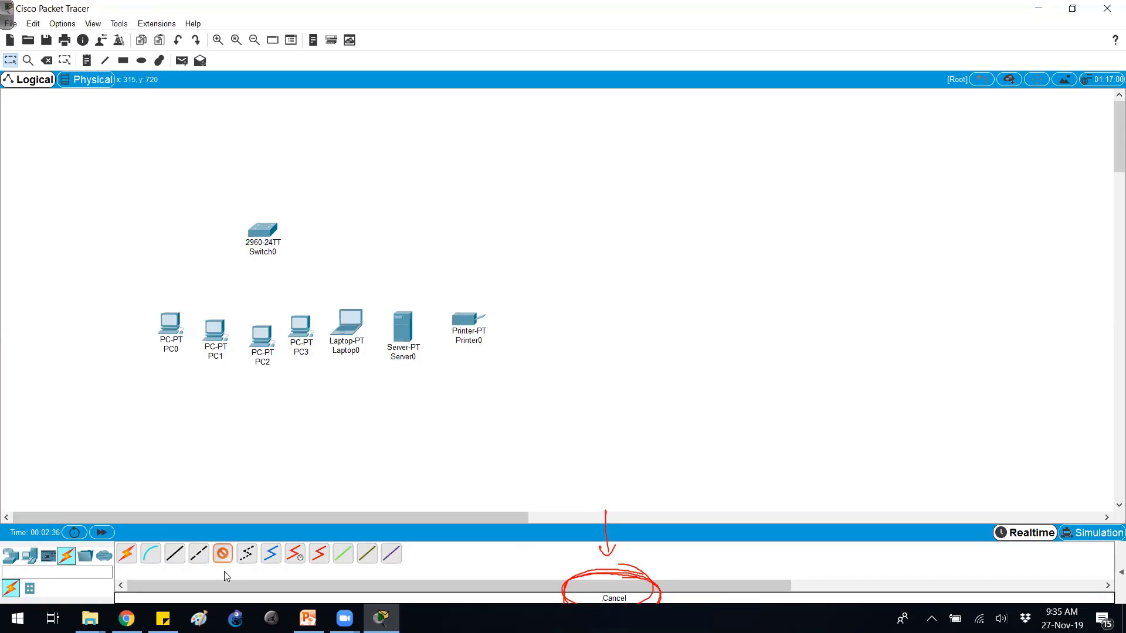
{"action": "mouse_move", "coordinate": [255, 559]}
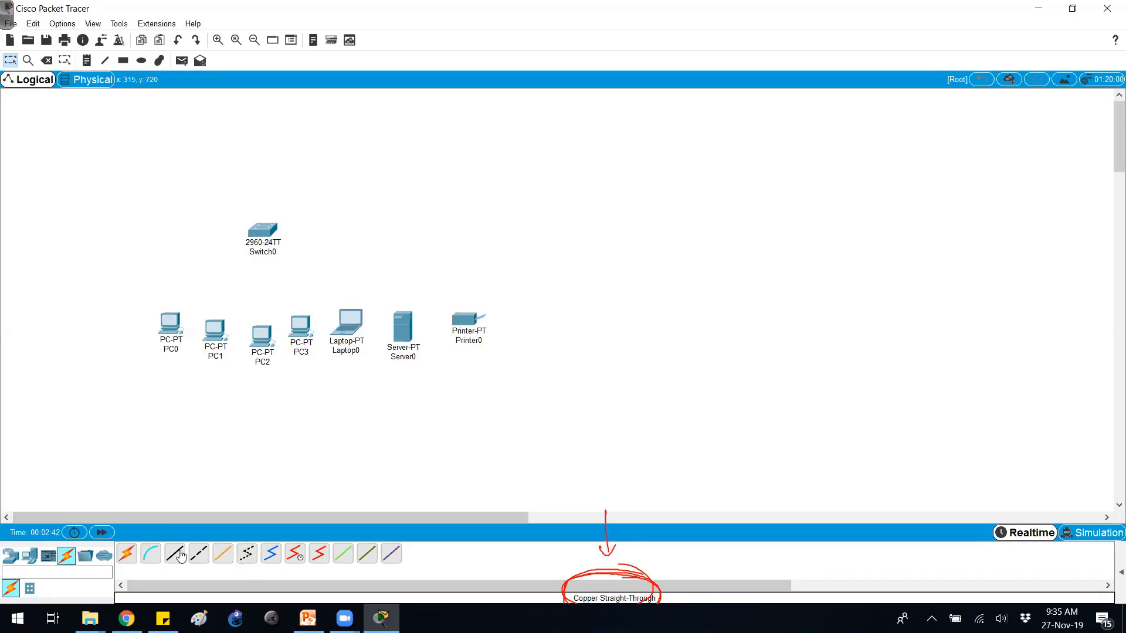
{"action": "left_click", "coordinate": [175, 553]}
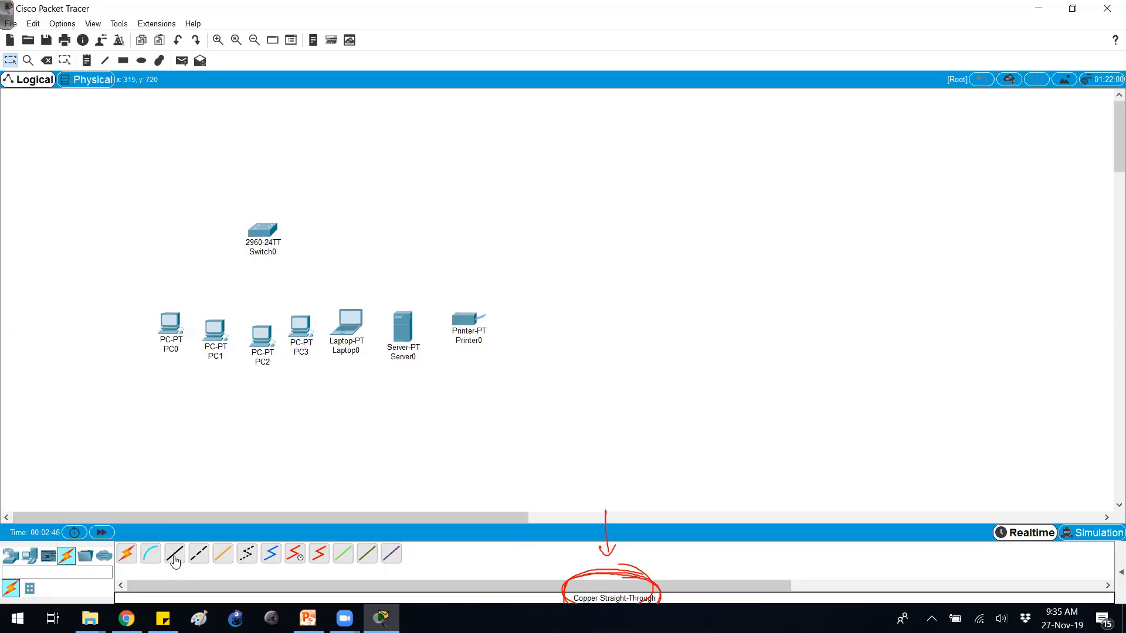
Step: Cable PC0 FastEthernet0 to Switch0 FastEthernet0/1 with copper straight-through
{"action": "left_click", "coordinate": [170, 319]}
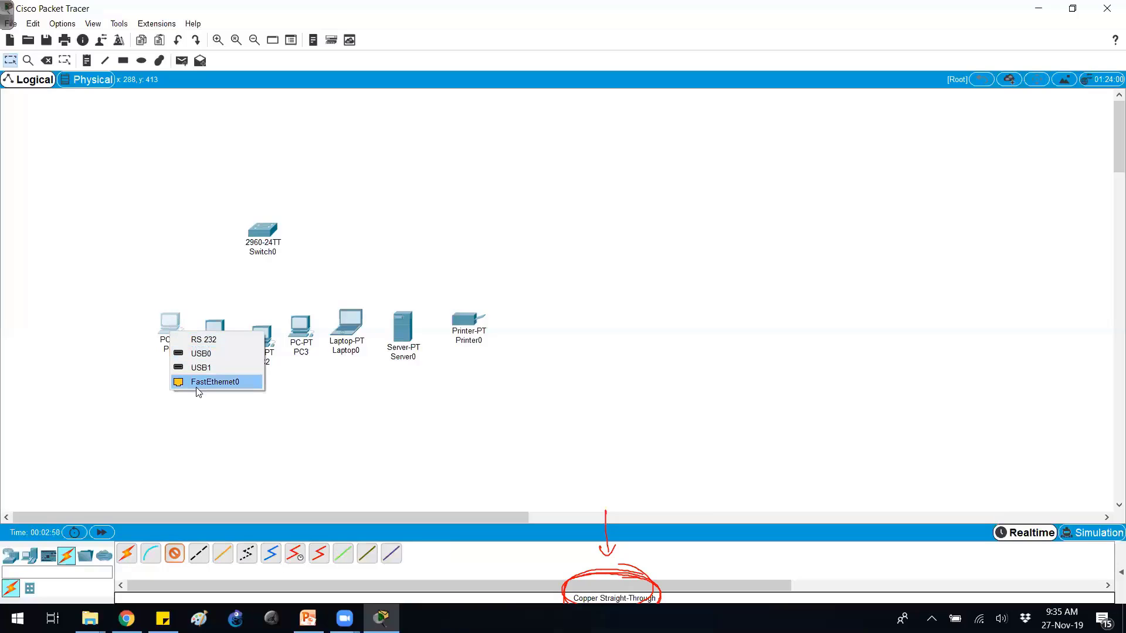
{"action": "left_click", "coordinate": [213, 381]}
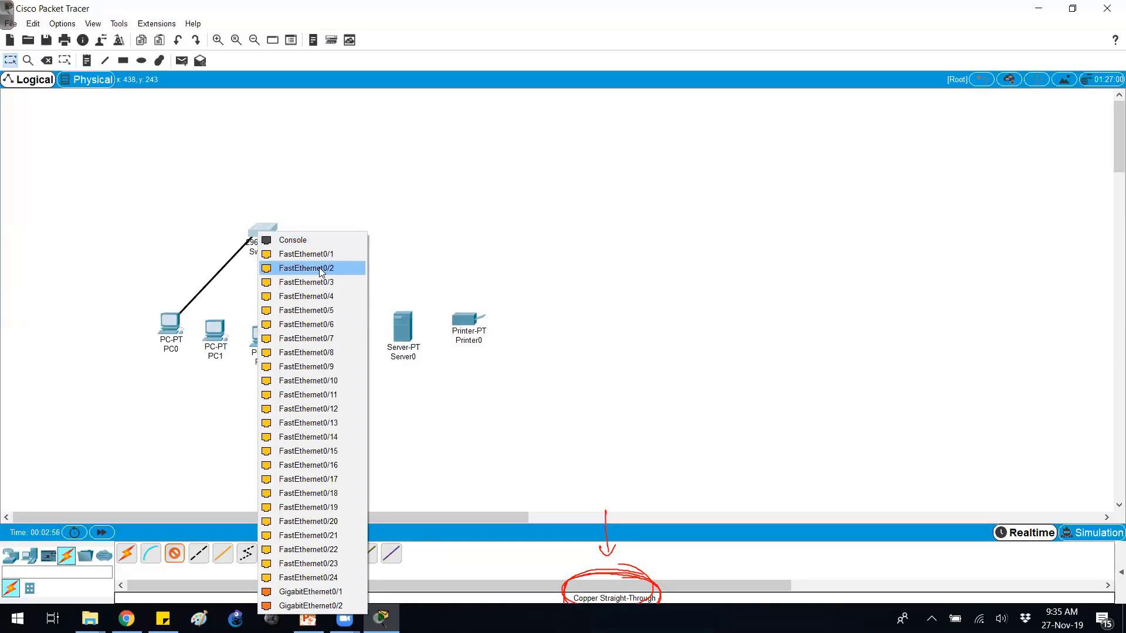
{"action": "left_click", "coordinate": [306, 267]}
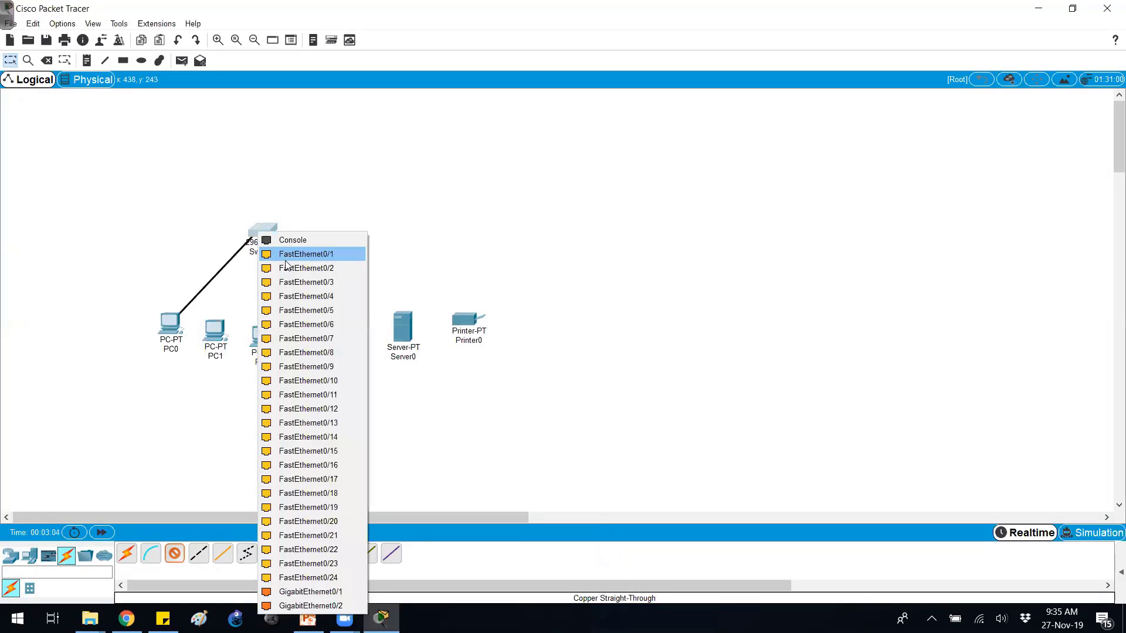
{"action": "mouse_move", "coordinate": [307, 365]}
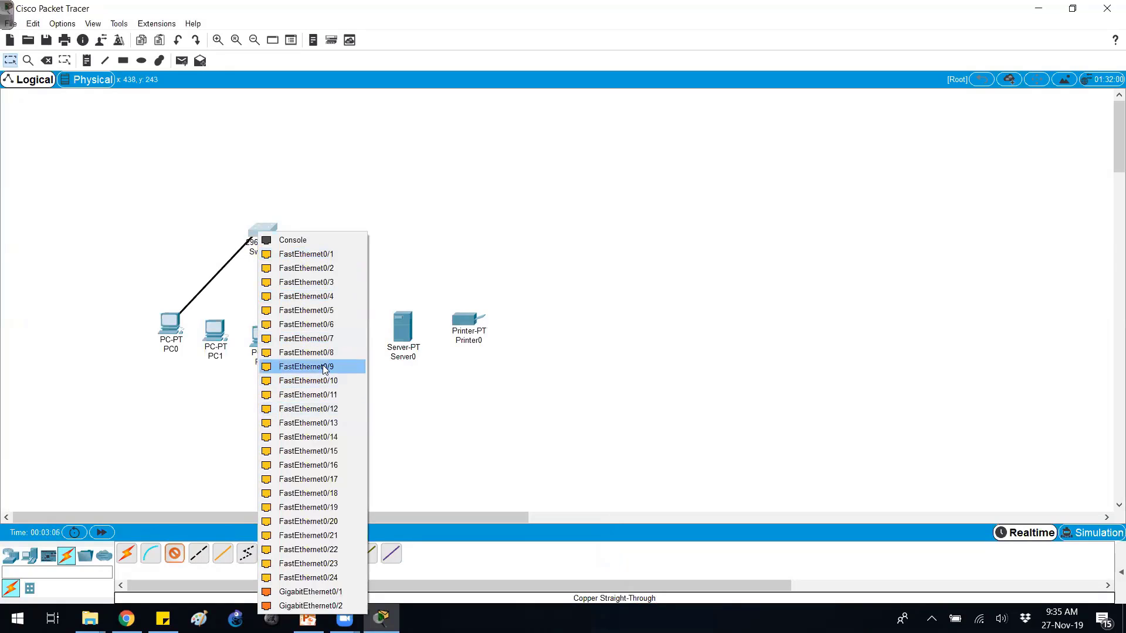
{"action": "mouse_move", "coordinate": [307, 267]}
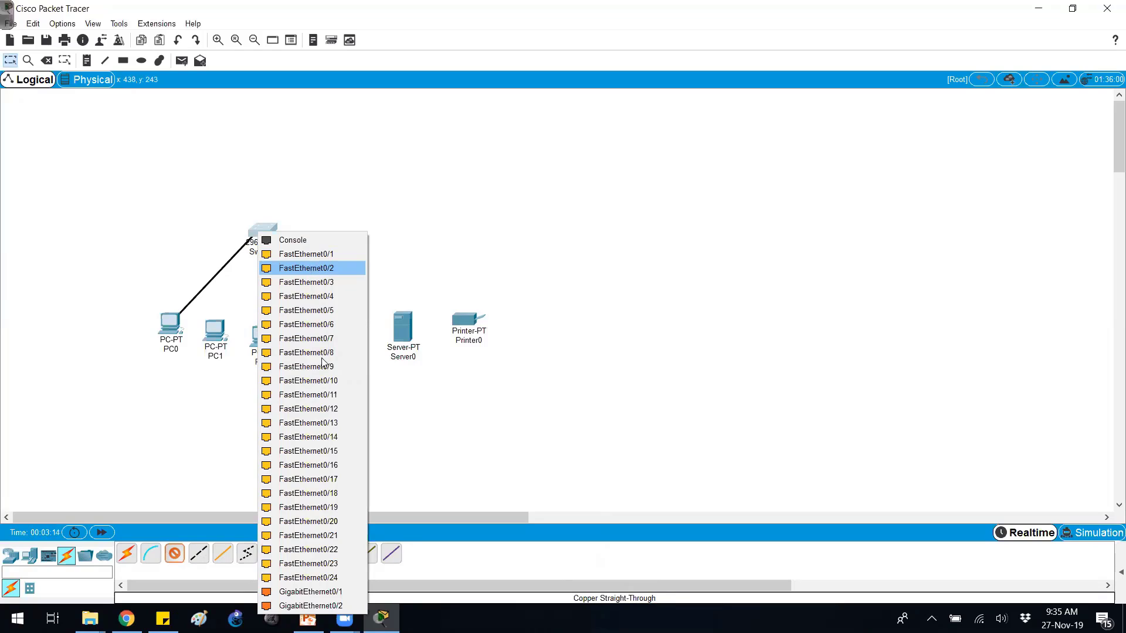
{"action": "mouse_move", "coordinate": [310, 591]}
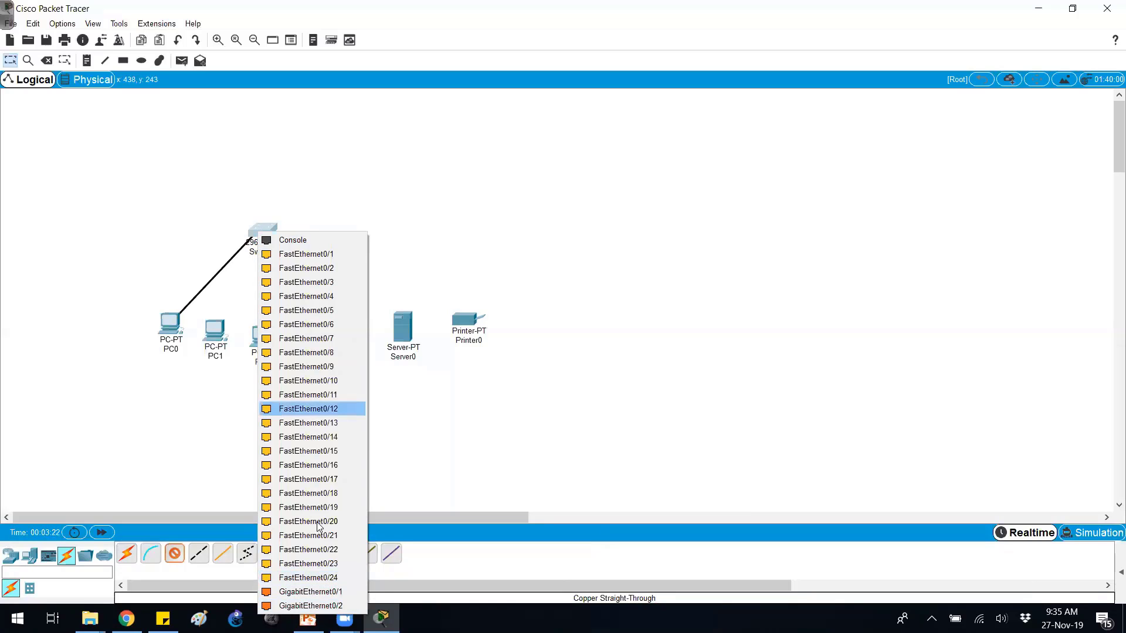
{"action": "mouse_move", "coordinate": [312, 605]}
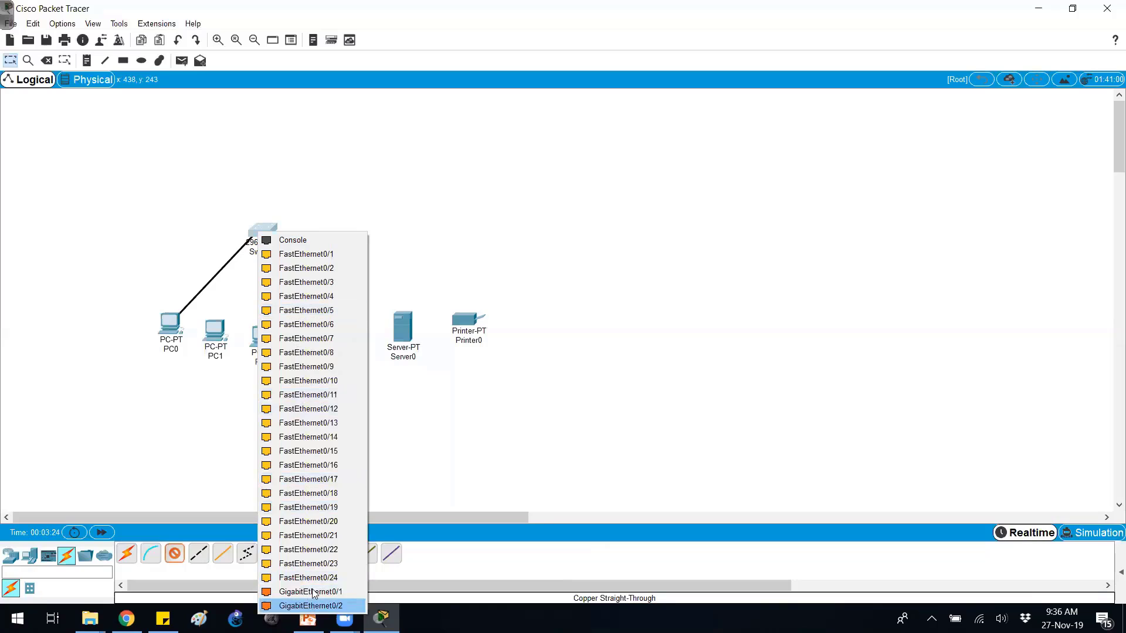
{"action": "mouse_move", "coordinate": [311, 591]}
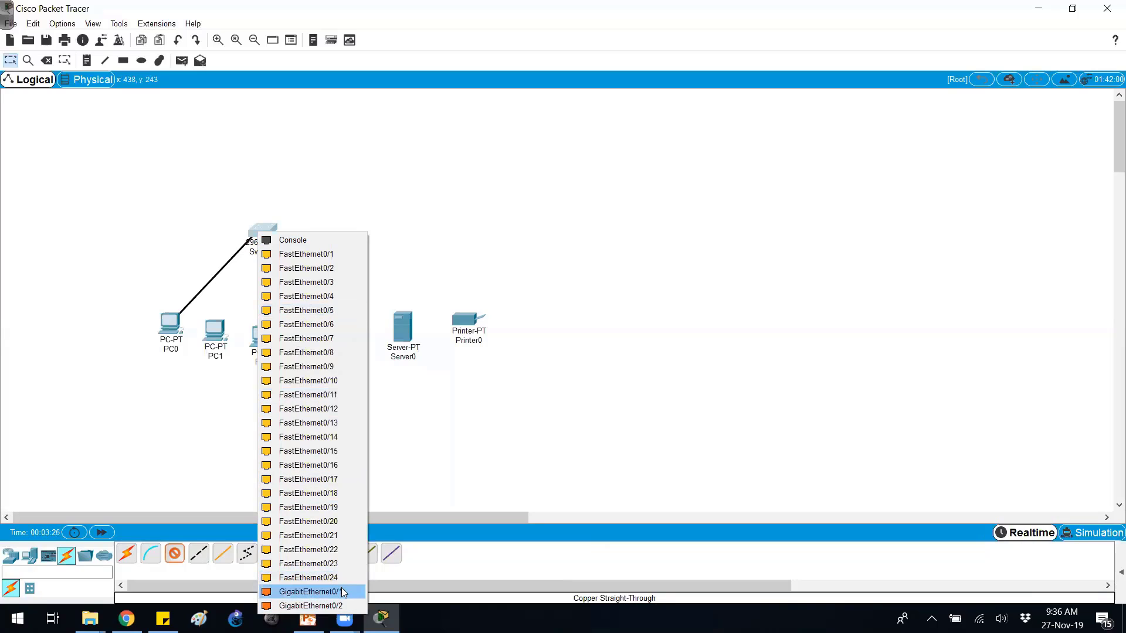
{"action": "mouse_move", "coordinate": [344, 605]}
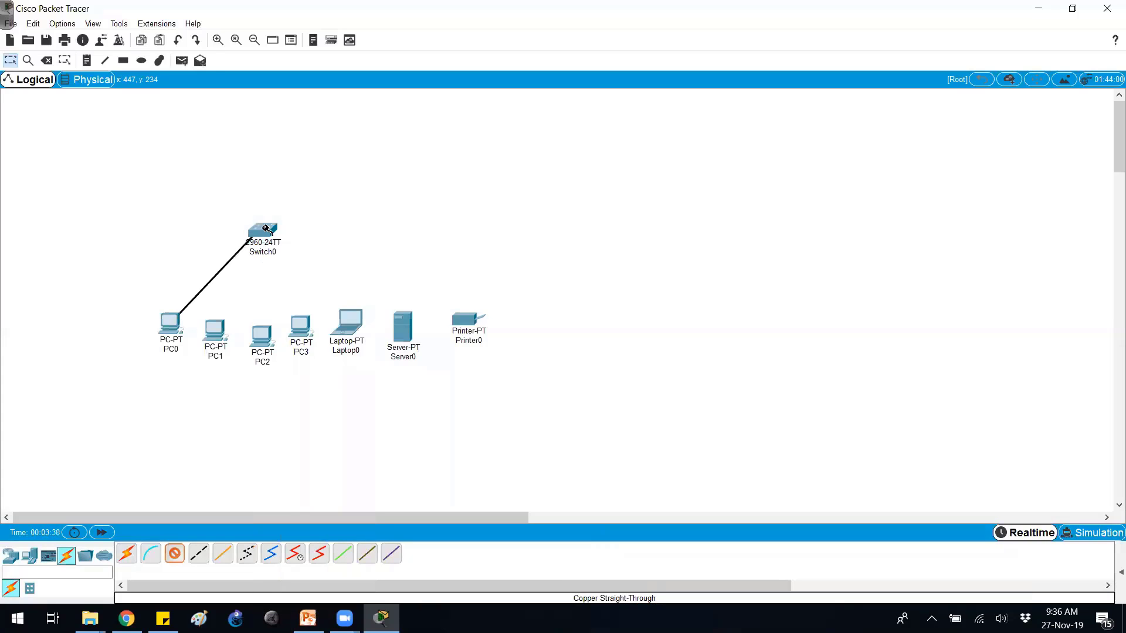
{"action": "left_click", "coordinate": [263, 230]}
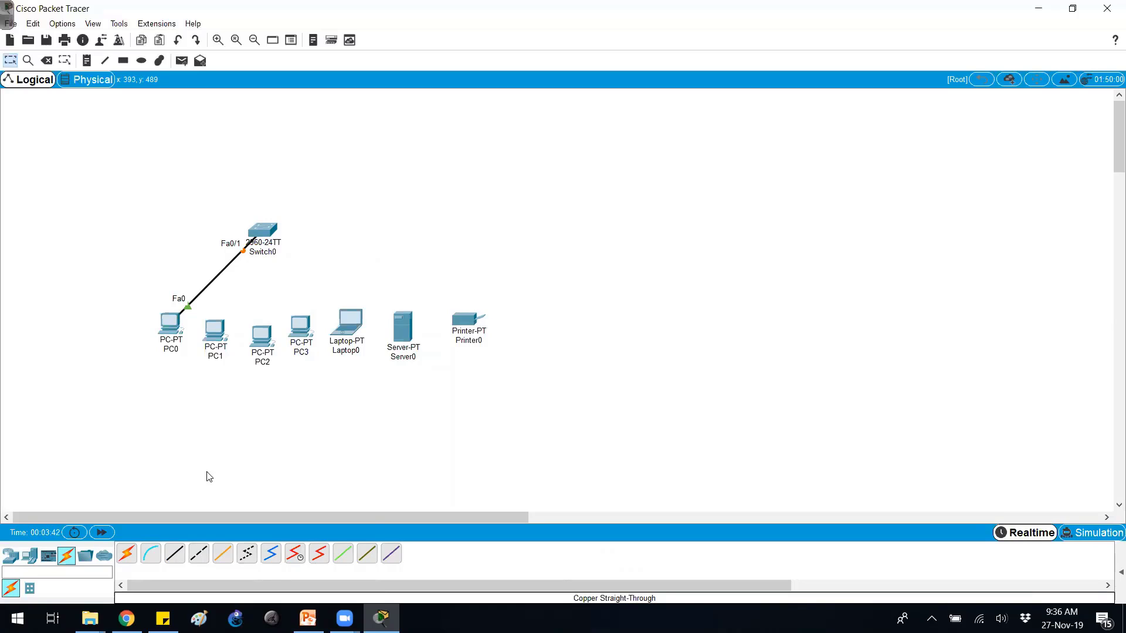
Step: Cable PC2 and the remaining devices' FastEthernet0 ports to Switch0 with straight-through copper
{"action": "left_click", "coordinate": [216, 328]}
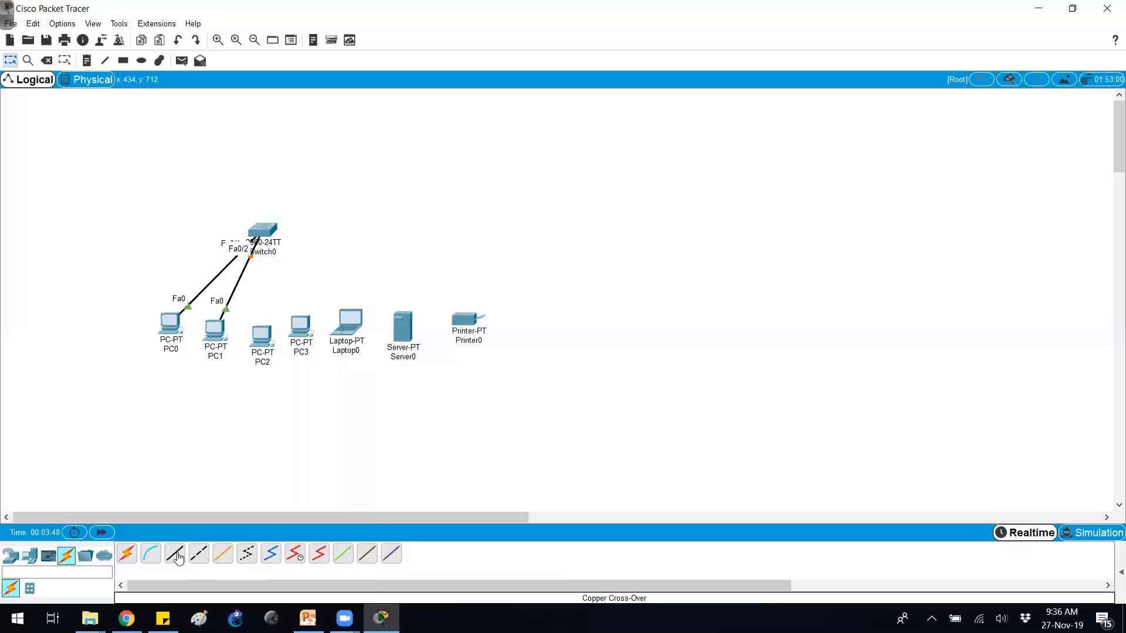
{"action": "left_click", "coordinate": [261, 337]}
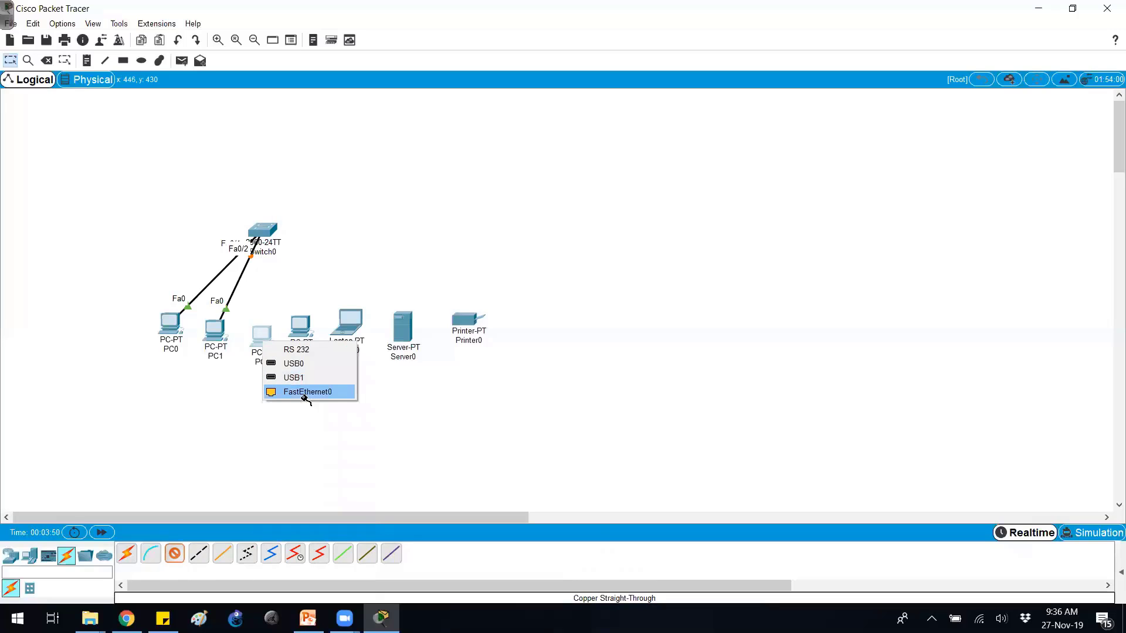
{"action": "left_click", "coordinate": [306, 392]}
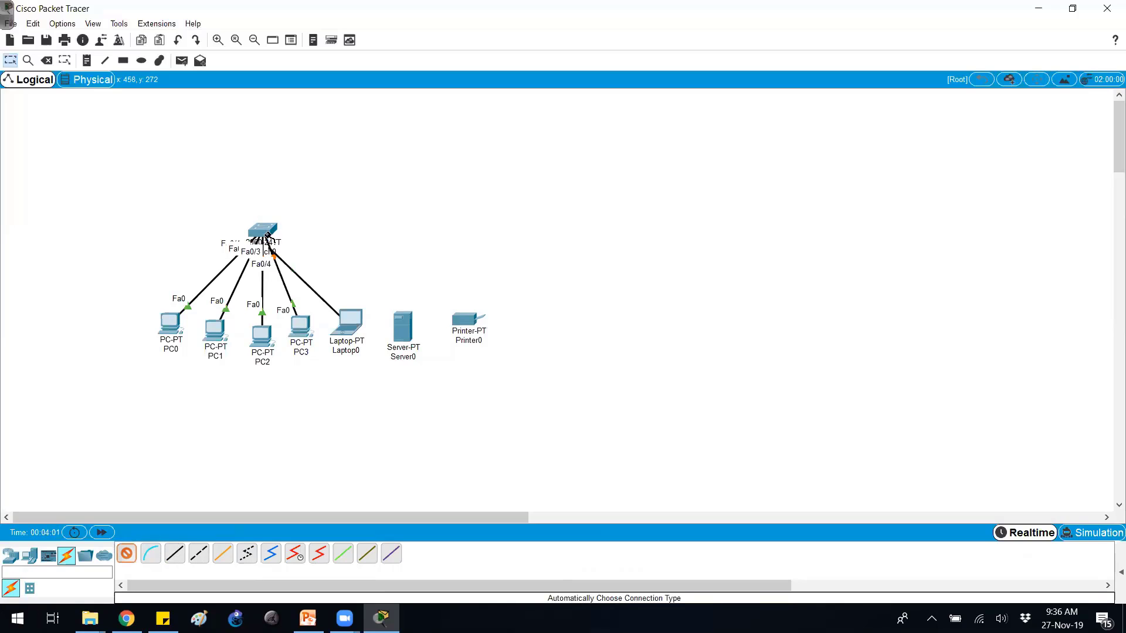
{"action": "left_click", "coordinate": [403, 331]}
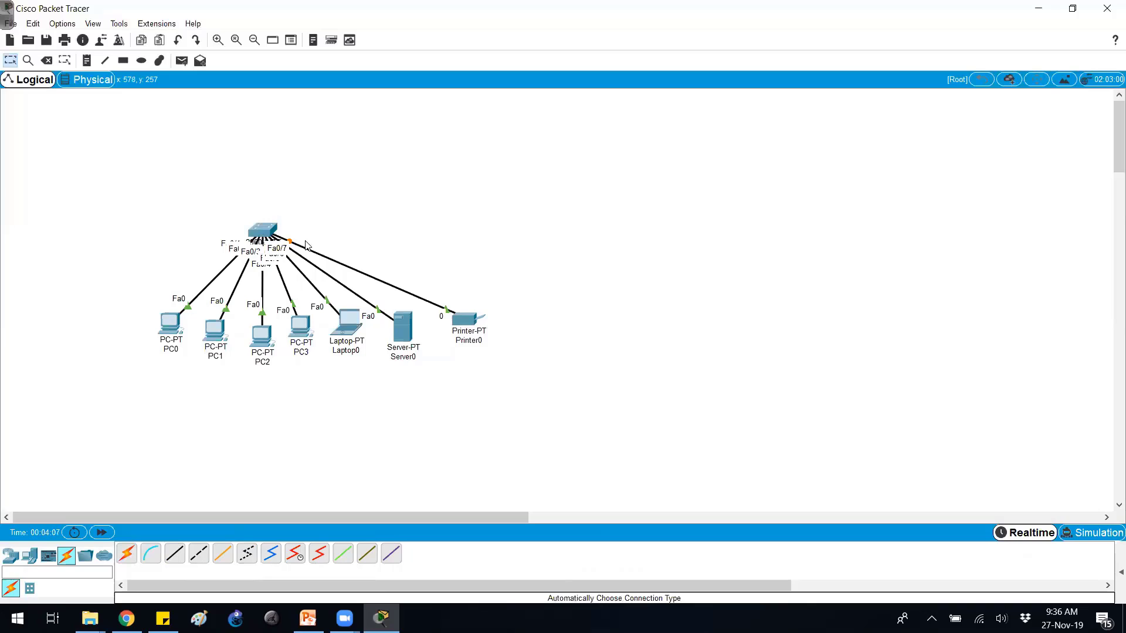
{"action": "mouse_move", "coordinate": [258, 206]}
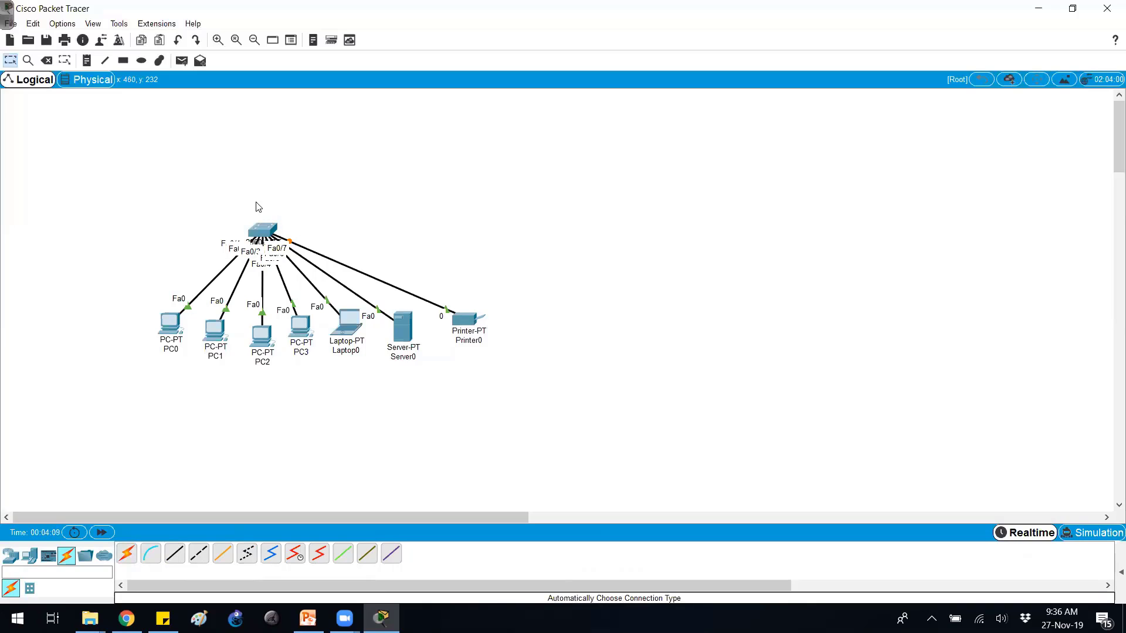
Step: Drag across the workspace over the finished star topology
{"action": "left_click_drag", "start_coordinate": [257, 206], "coordinate": [493, 367]}
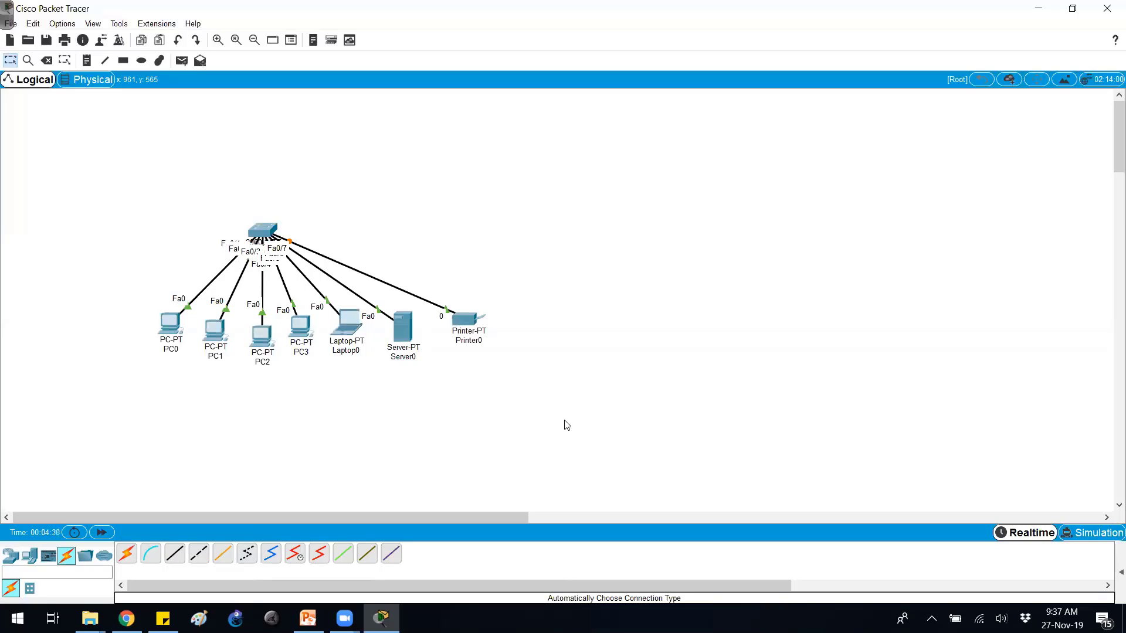
{"action": "mouse_move", "coordinate": [582, 465]}
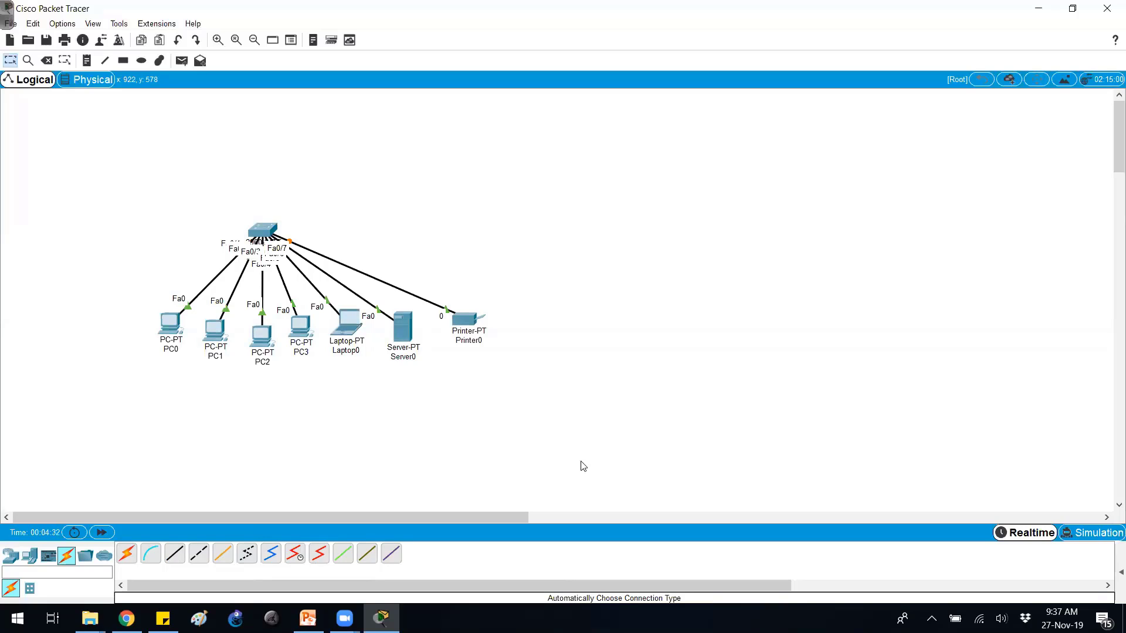
{"action": "mouse_move", "coordinate": [479, 465]}
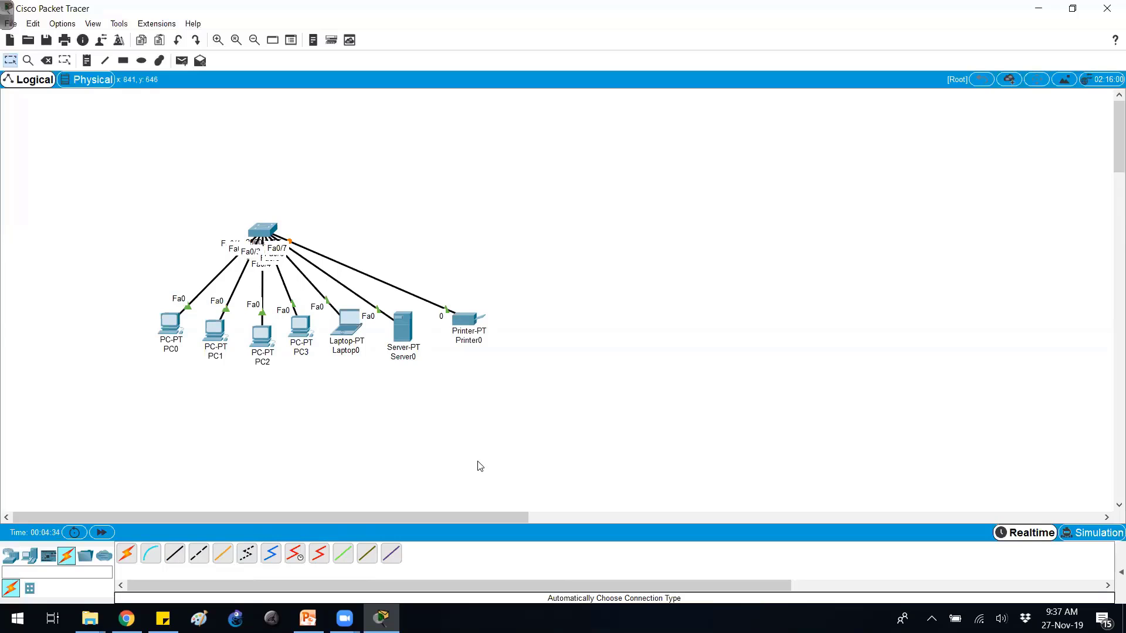
{"action": "mouse_move", "coordinate": [237, 299]}
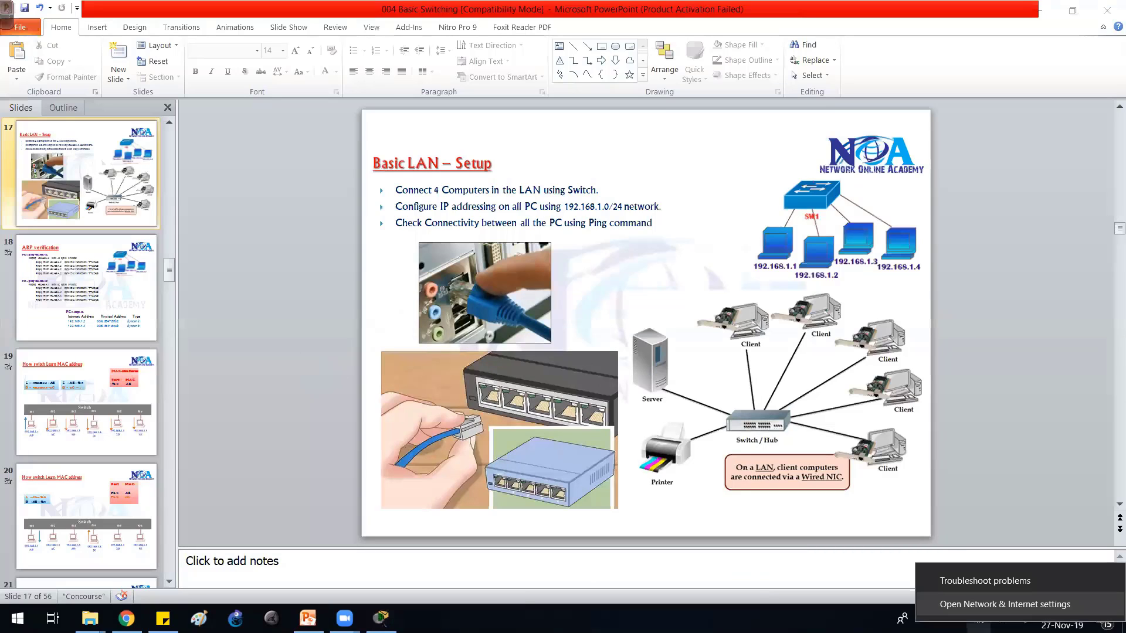
Step: View the Windows Ethernet adapter's IPv4 properties via Network & Internet settings
{"action": "left_click", "coordinate": [1004, 604]}
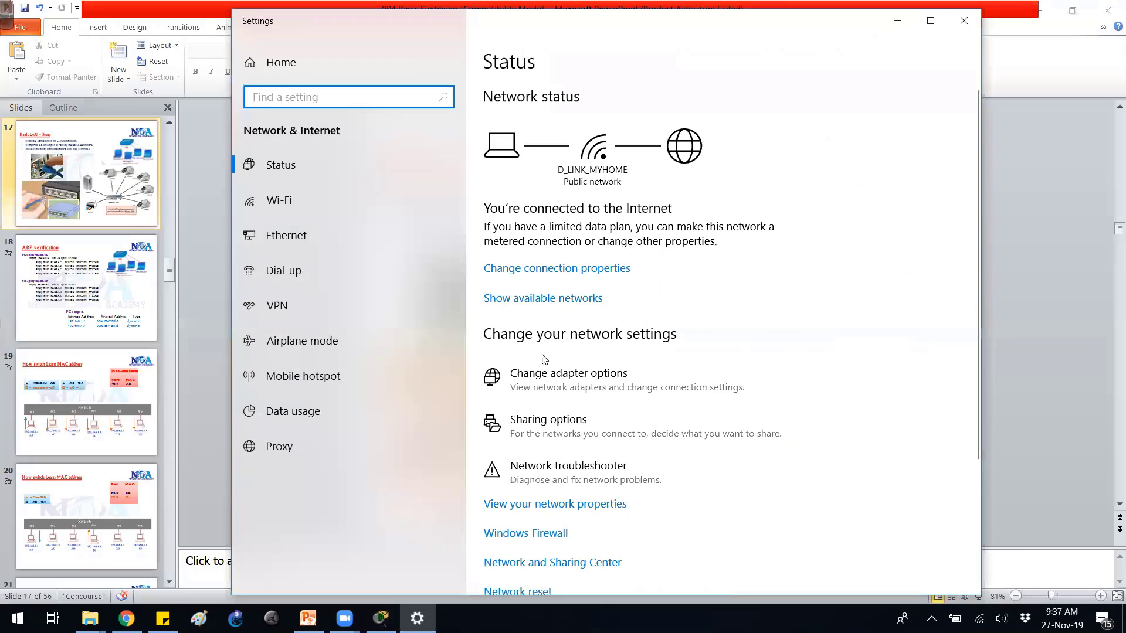
{"action": "left_click", "coordinate": [567, 373]}
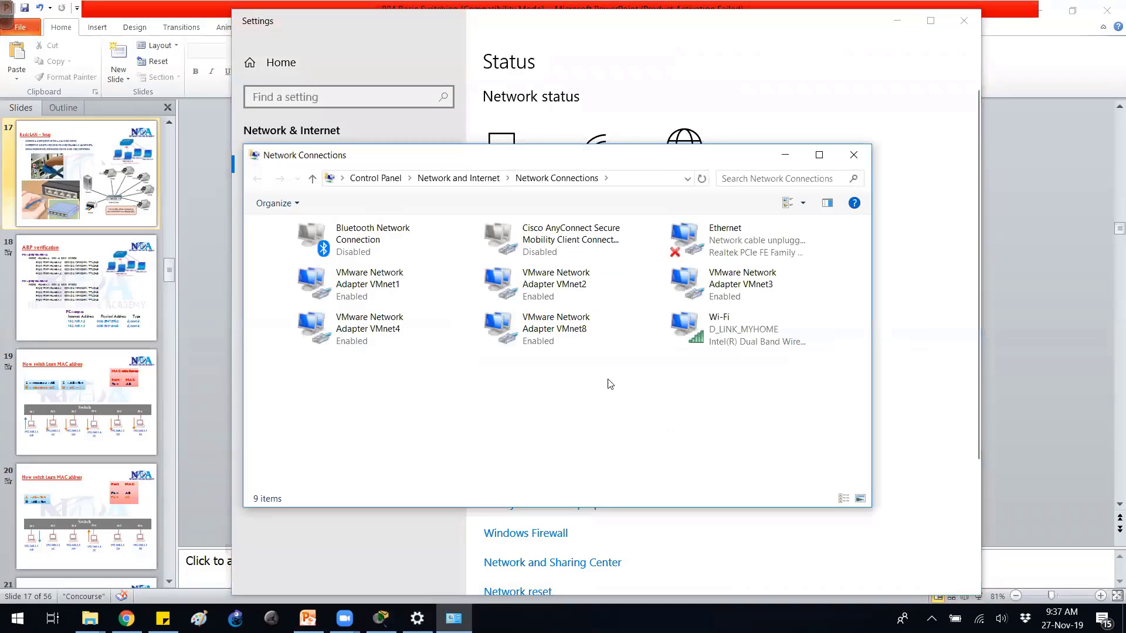
{"action": "left_click", "coordinate": [725, 239]}
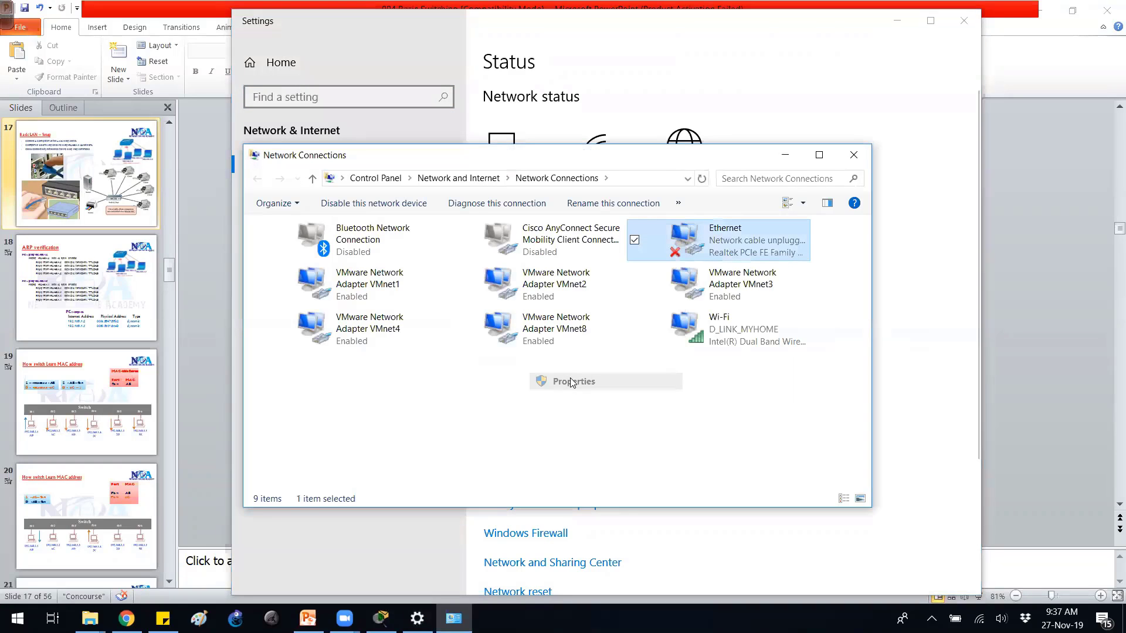
{"action": "left_click", "coordinate": [574, 381]}
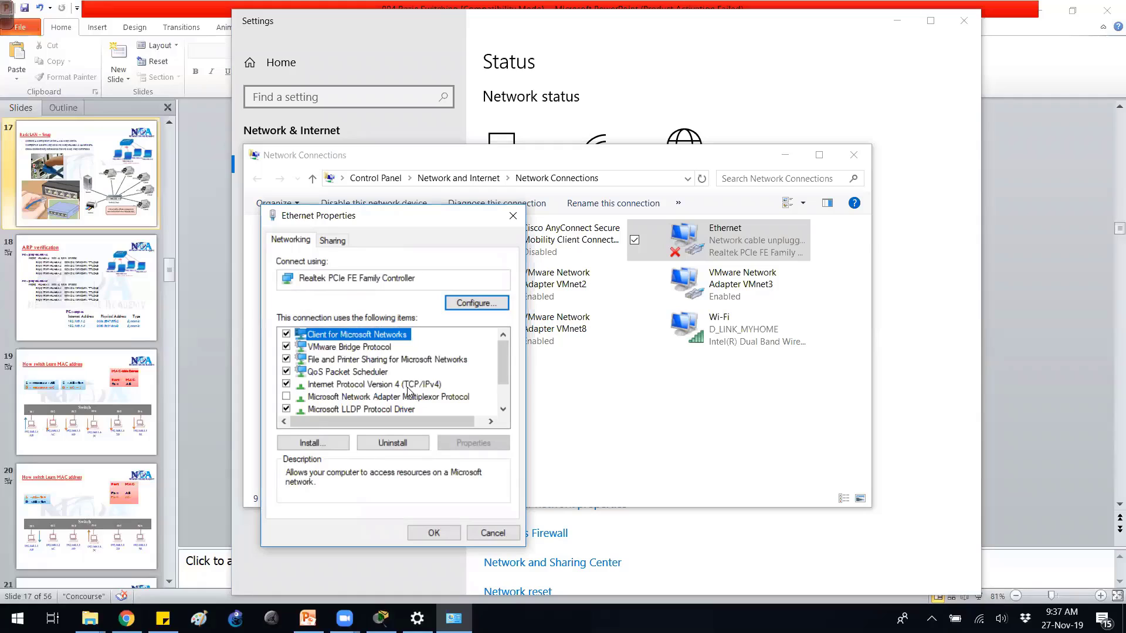
{"action": "double_click", "coordinate": [376, 384]}
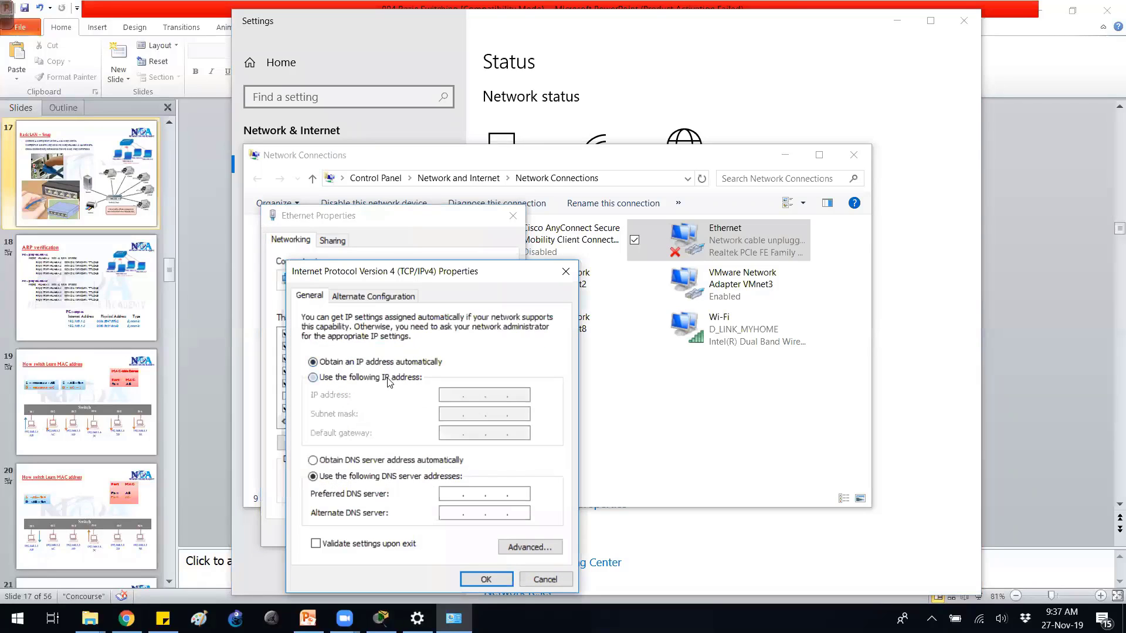
Step: Cancel the IPv4 properties, close the network windows and return to Packet Tracer
{"action": "left_click", "coordinate": [313, 378]}
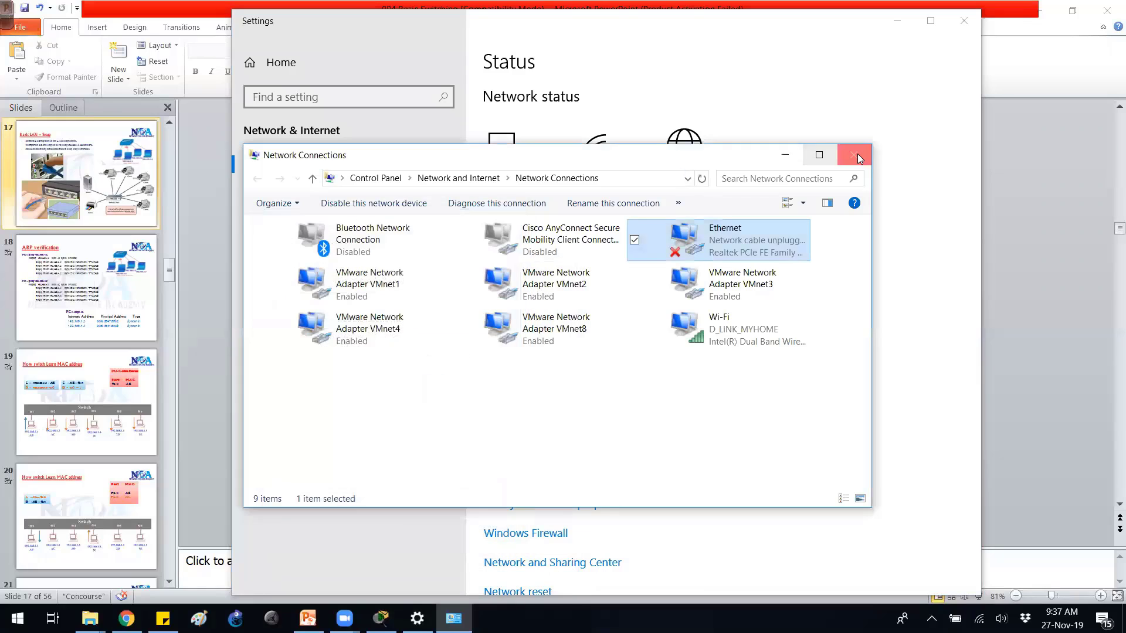
{"action": "left_click", "coordinate": [856, 155]}
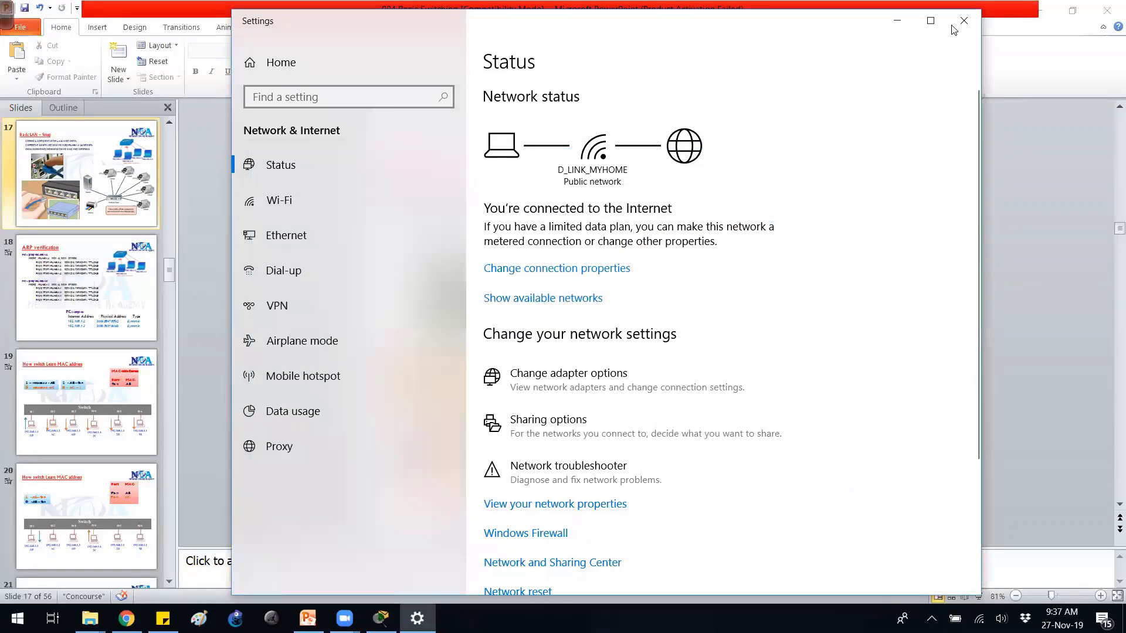
{"action": "left_click", "coordinate": [964, 19]}
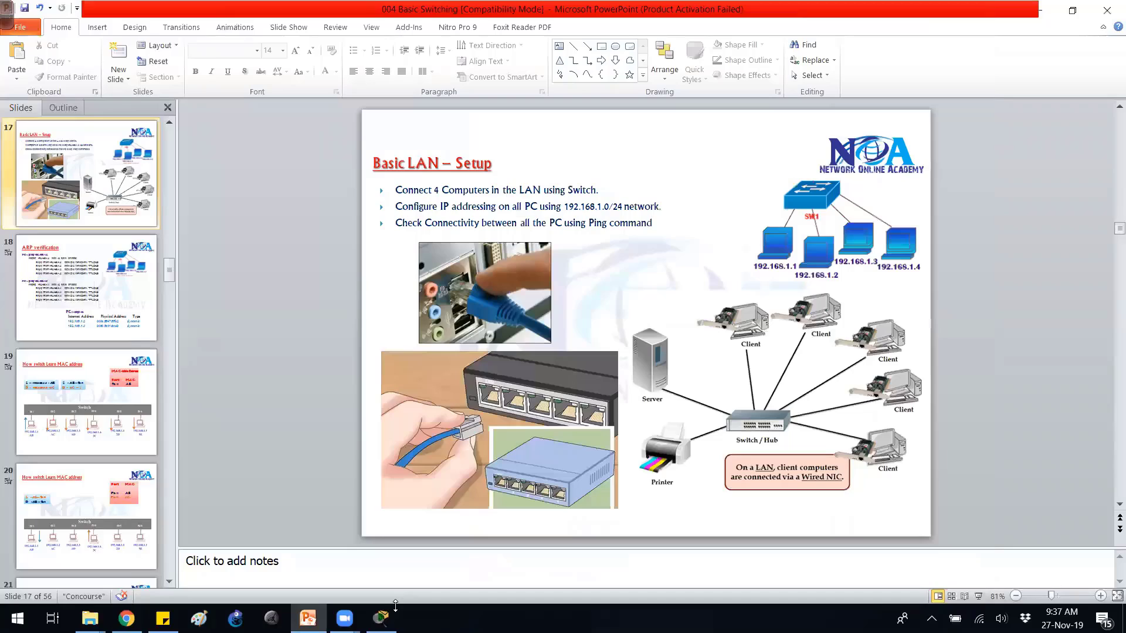
{"action": "left_click", "coordinate": [380, 617]}
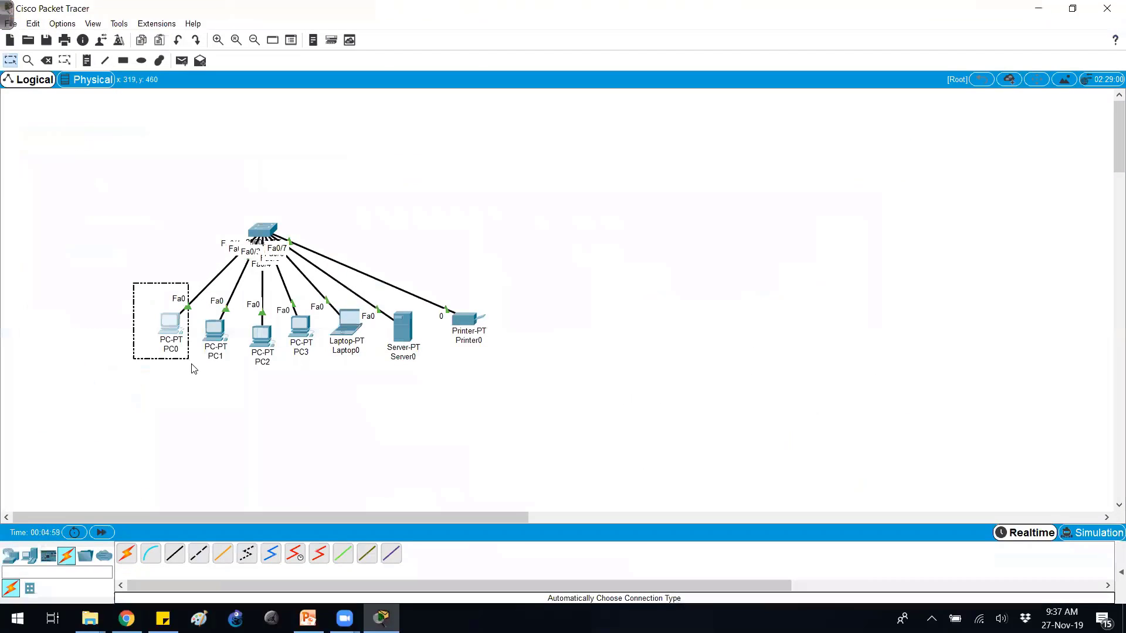
Step: Bring up PC0's Desktop IP Configuration, then the Windows network tray menu
{"action": "double_click", "coordinate": [171, 323]}
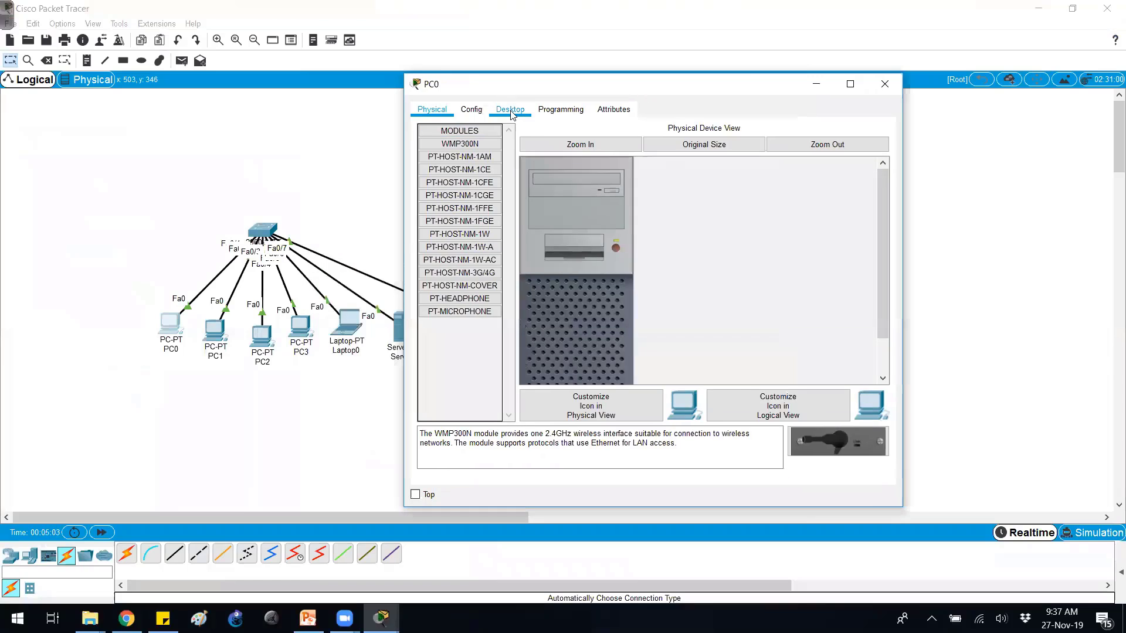
{"action": "left_click", "coordinate": [509, 109]}
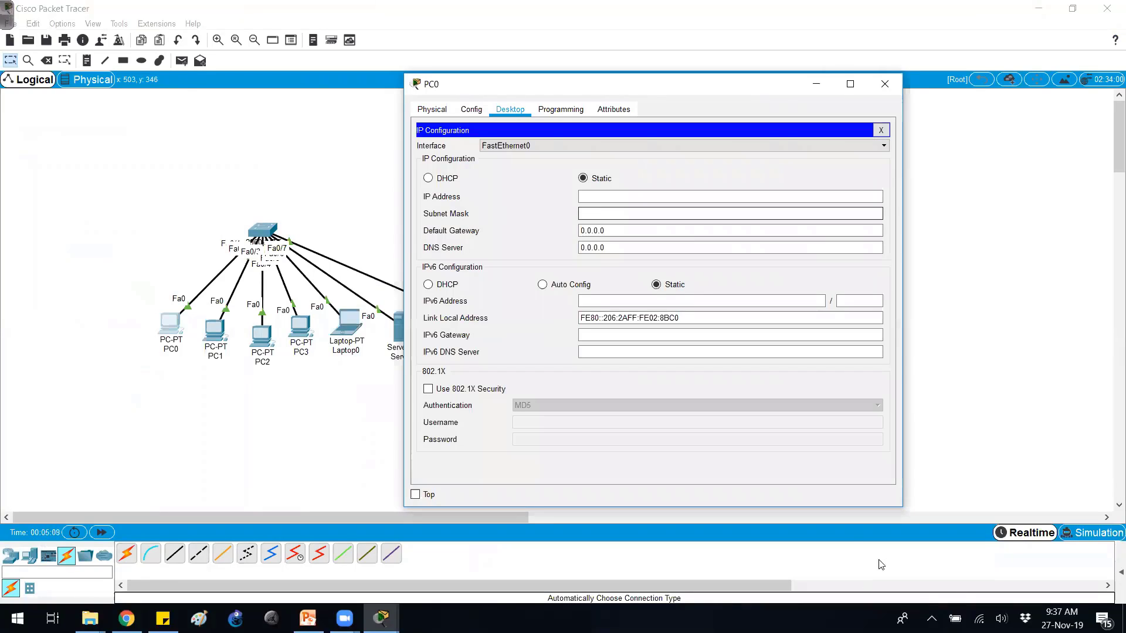
{"action": "right_click", "coordinate": [978, 618]}
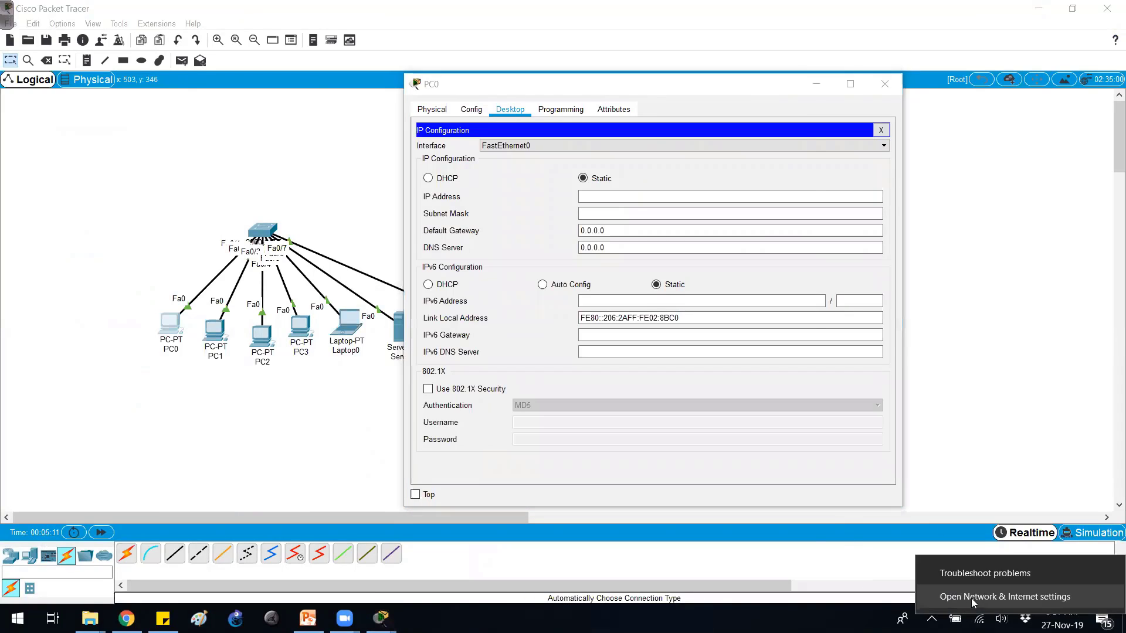
Step: Show the Windows Ethernet IPv4 properties for reference beside PC0's IP Configuration
{"action": "left_click", "coordinate": [1005, 597]}
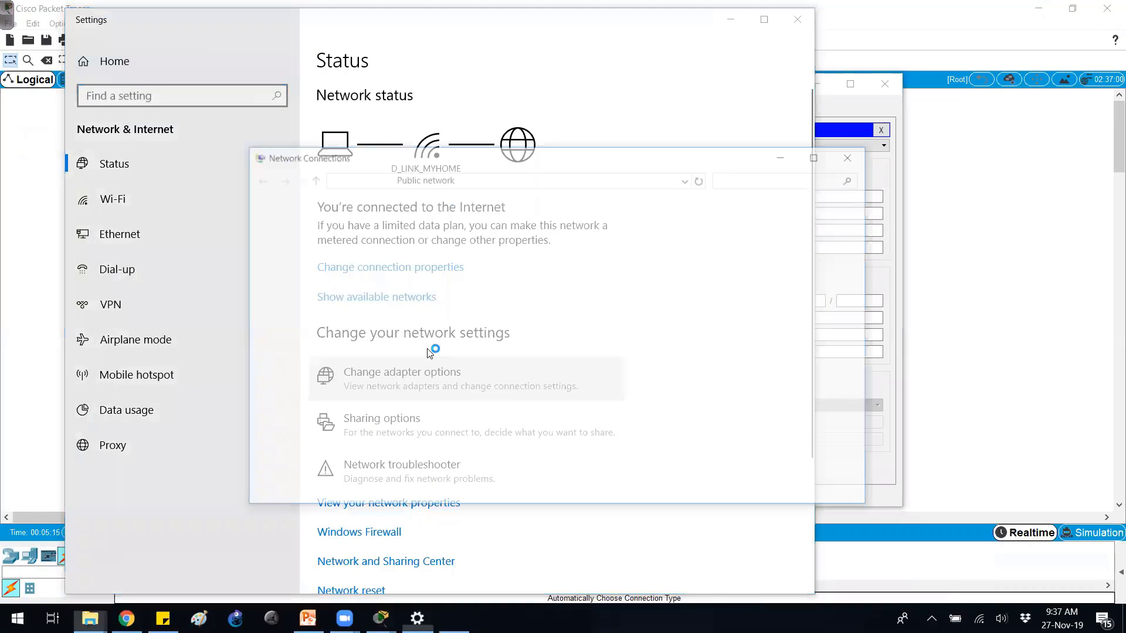
{"action": "right_click", "coordinate": [724, 239]}
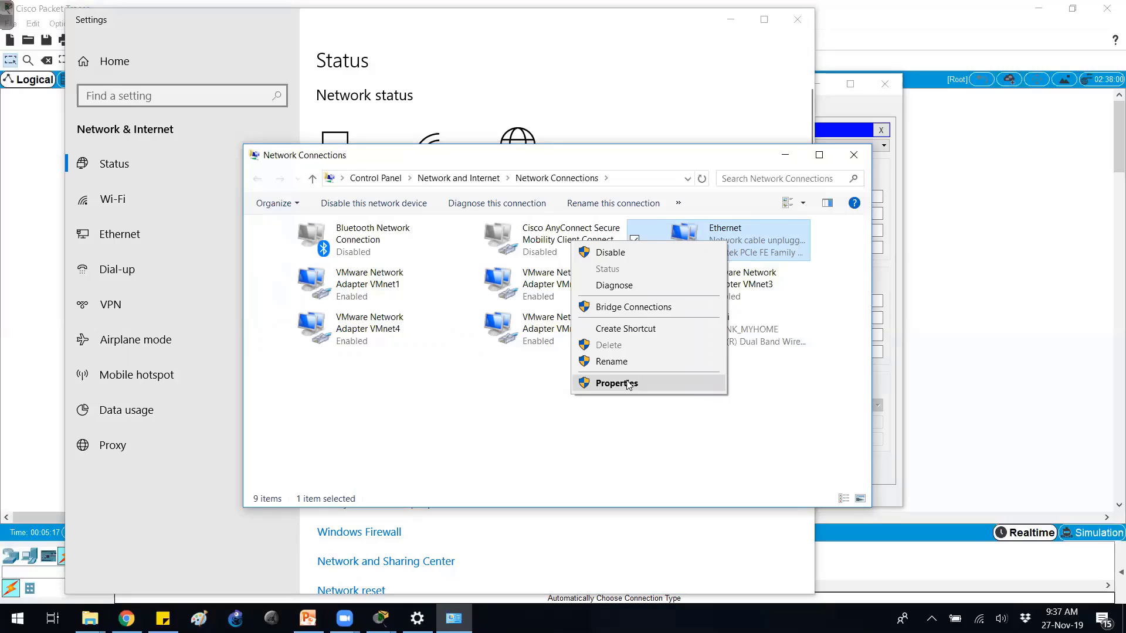
{"action": "left_click", "coordinate": [616, 383]}
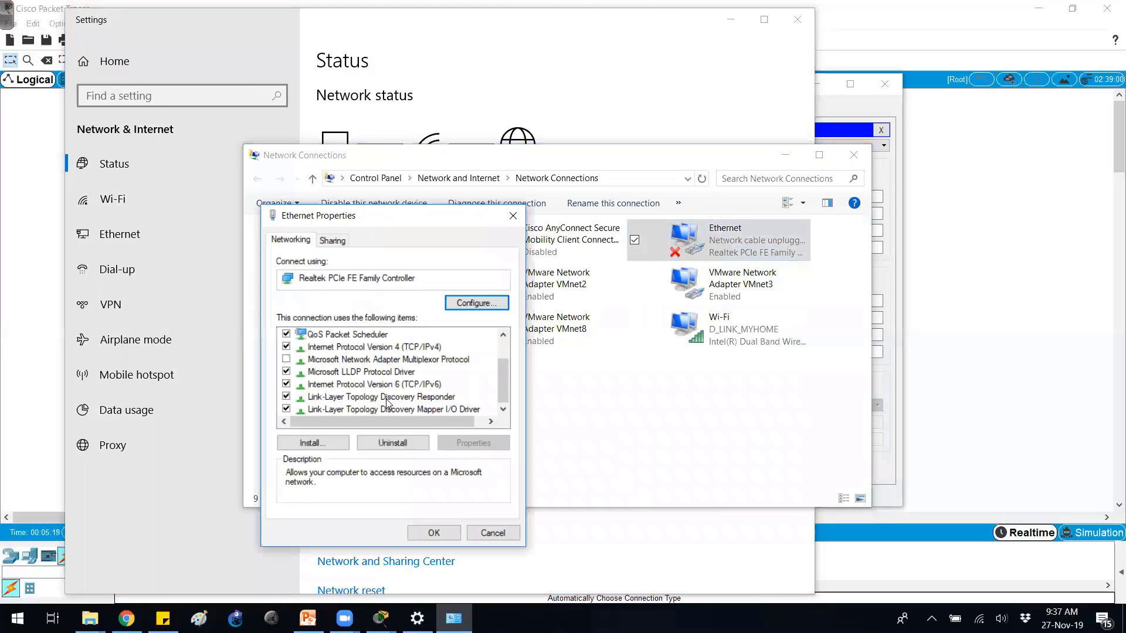
{"action": "double_click", "coordinate": [361, 347]}
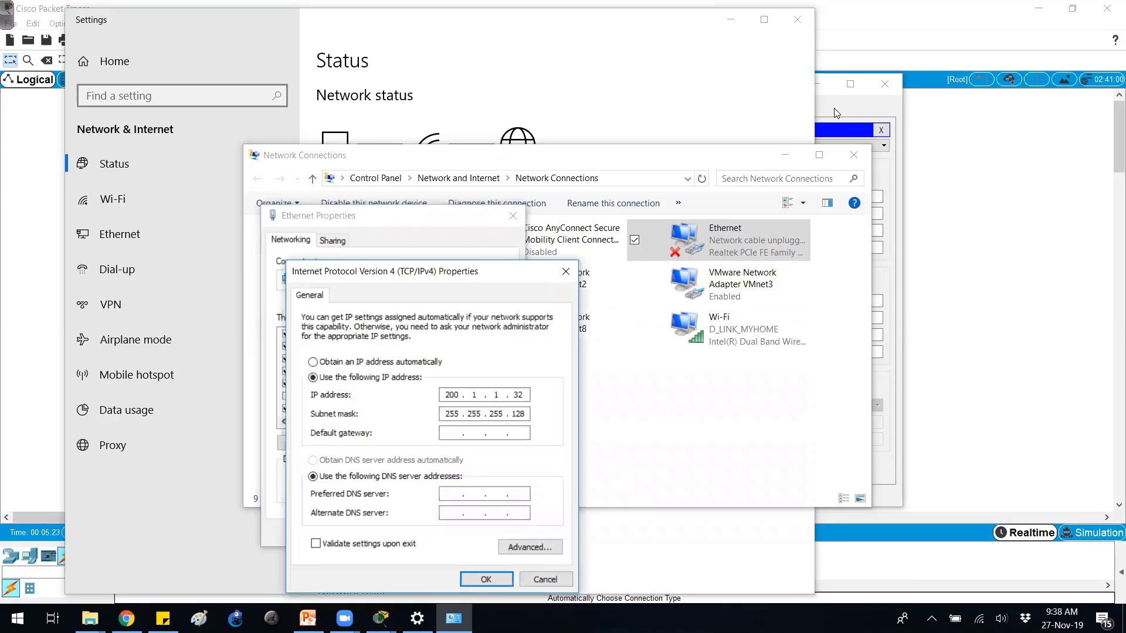
{"action": "left_click", "coordinate": [380, 618]}
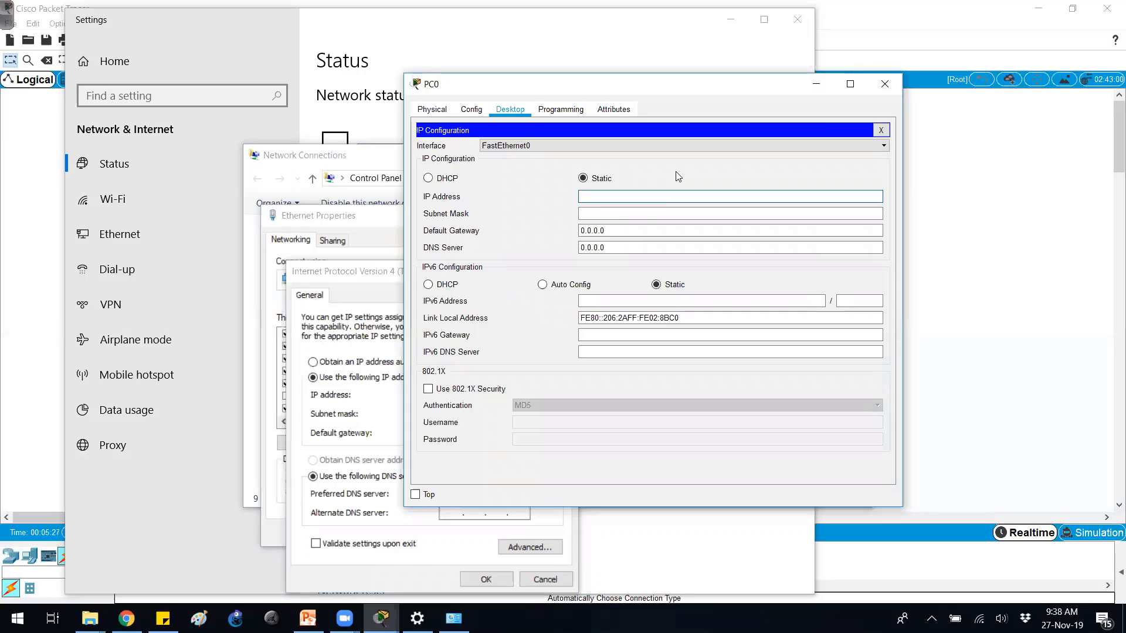
Step: Give PC0 static 192.168.1.1 / 255.255.255.0 and close the Windows network windows
{"action": "type", "text": "192.168.1."}
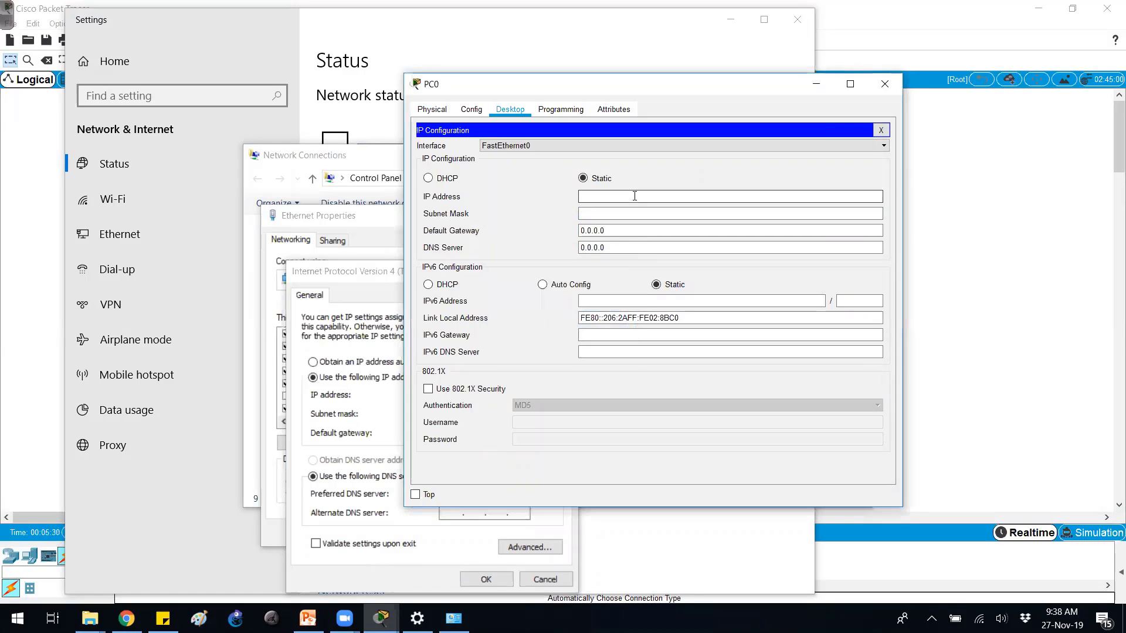
{"action": "type", "text": "192.168.1.1"}
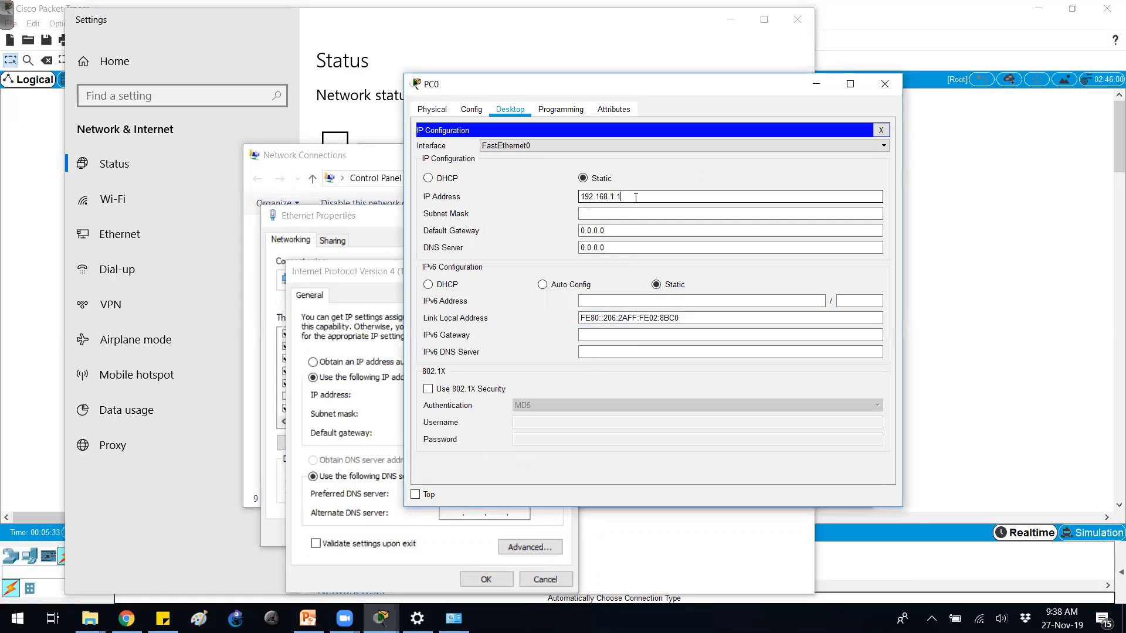
{"action": "type", "text": "255.255.255.0"}
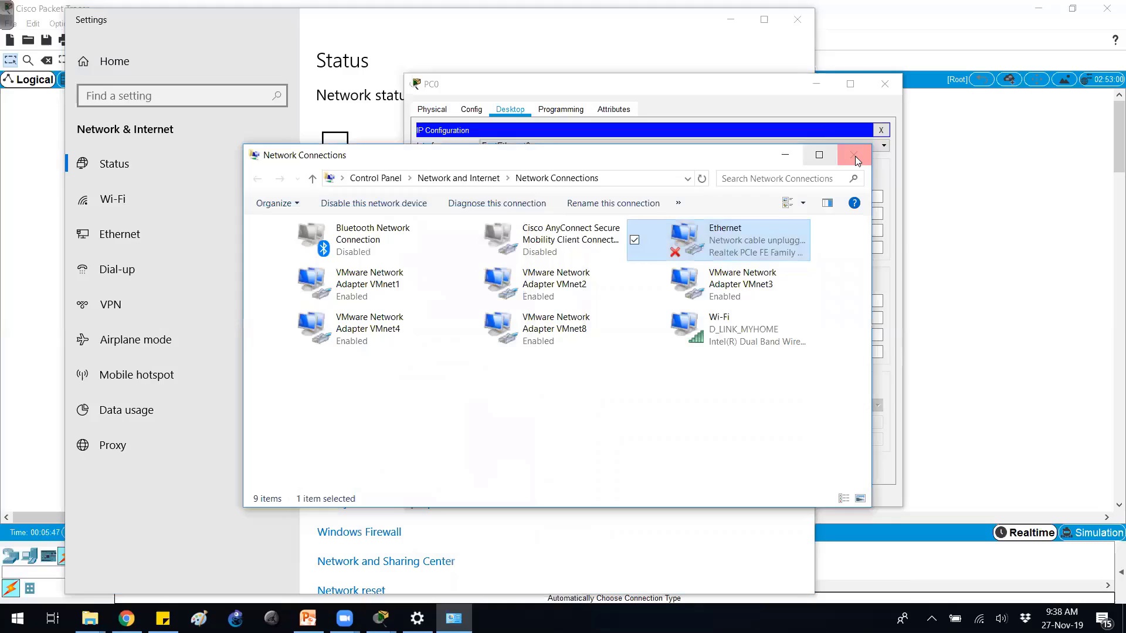
{"action": "left_click", "coordinate": [853, 155]}
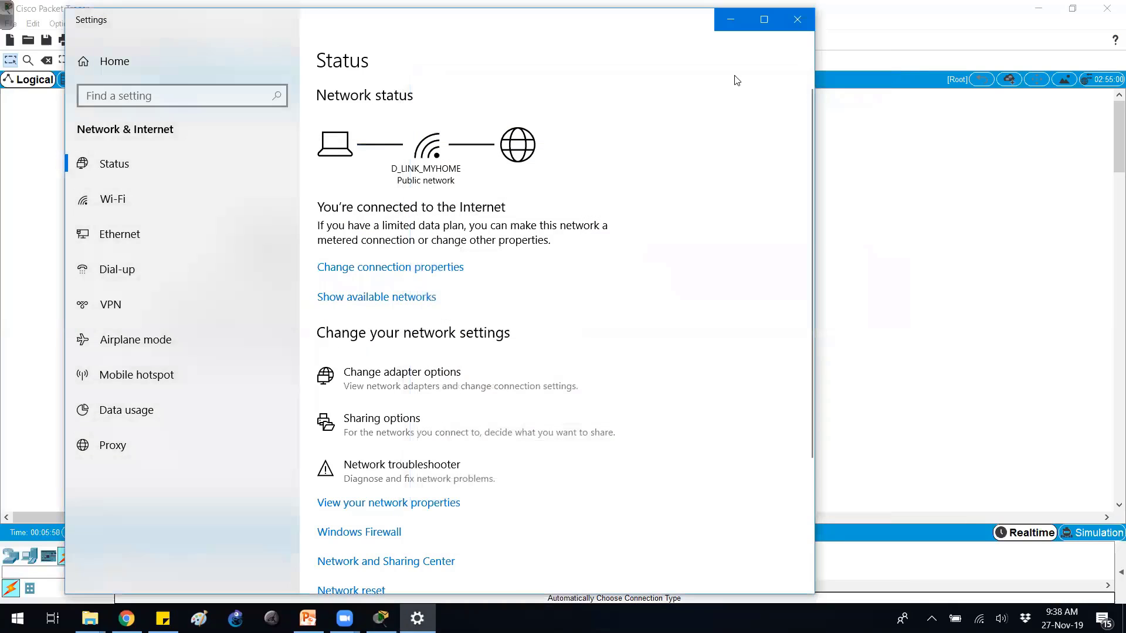
{"action": "left_click", "coordinate": [381, 618]}
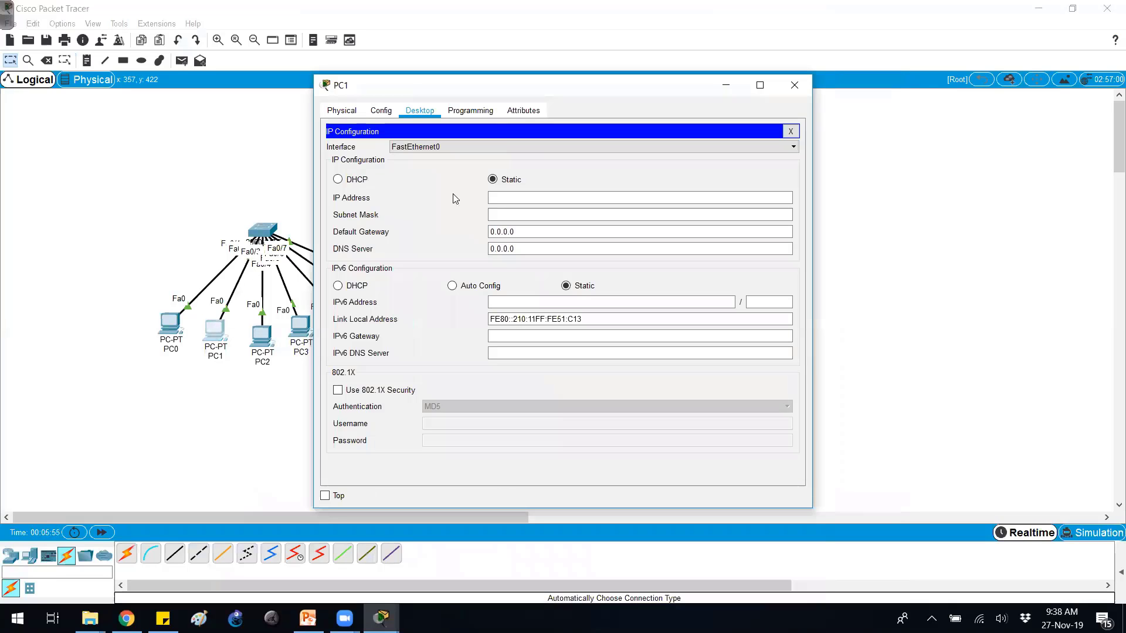
Step: Assign PC1 192.168.1.2 and PC2 192.168.1.3 with mask 255.255.255.0 and close their windows
{"action": "type", "text": "192.4"}
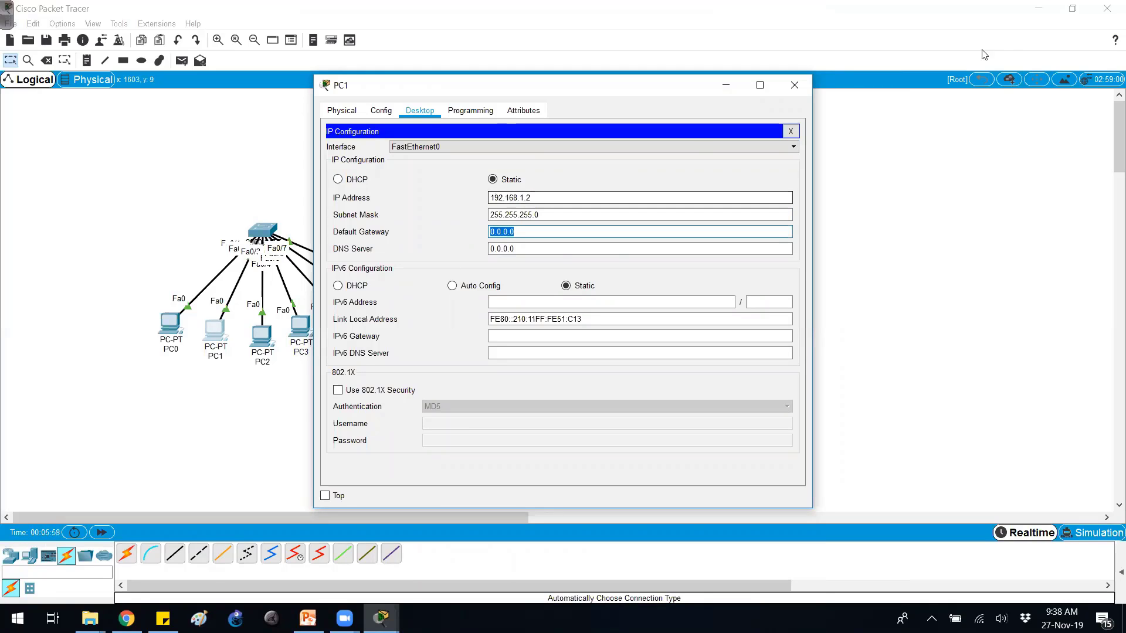
{"action": "left_click", "coordinate": [793, 84]}
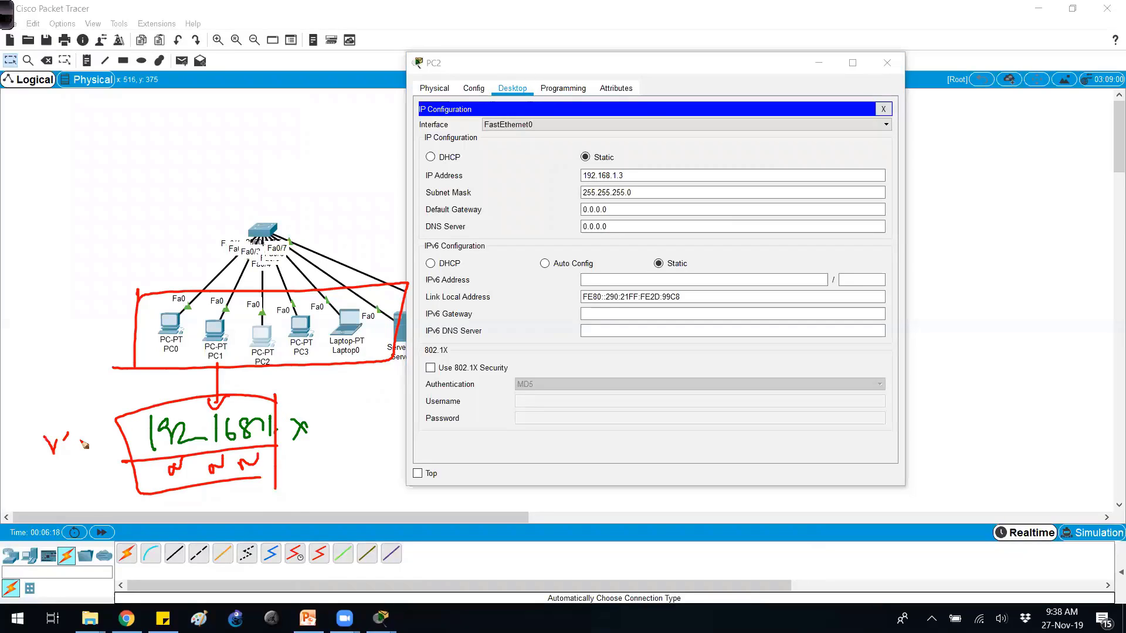
{"action": "left_click_drag", "start_coordinate": [64, 442], "coordinate": [115, 442]}
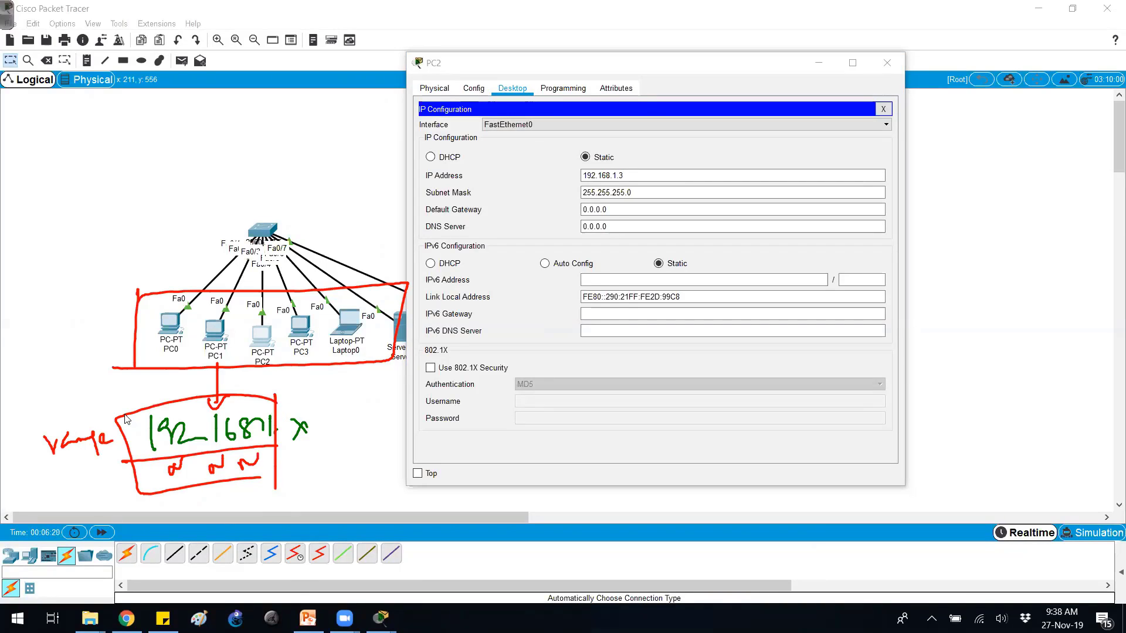
{"action": "left_click", "coordinate": [731, 192]}
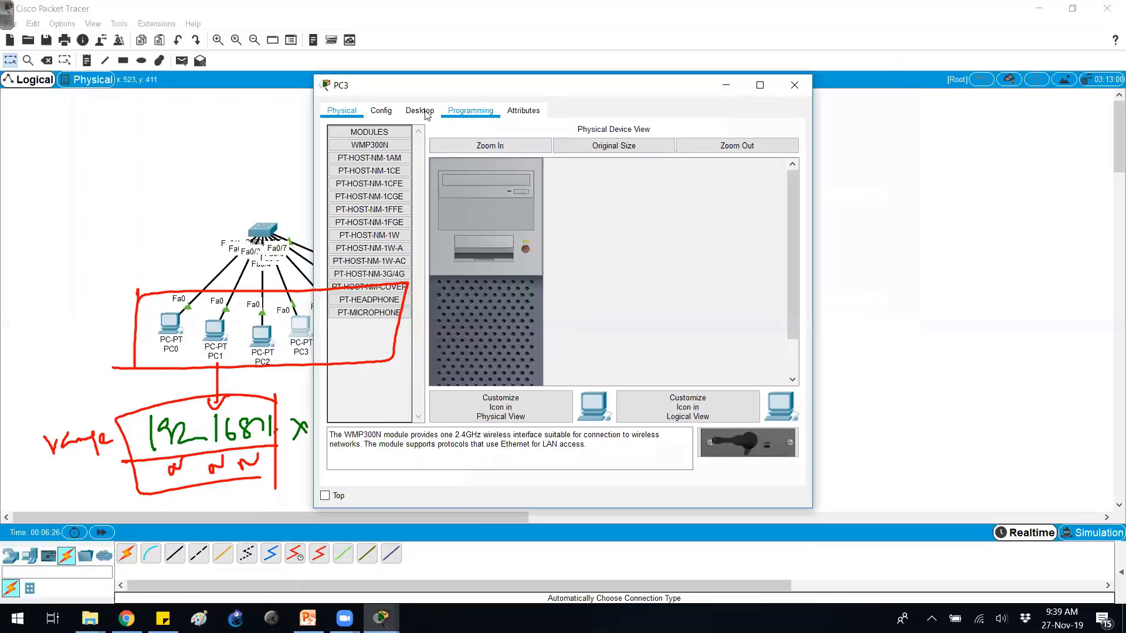
Step: Start entering PC3's static 192.168.1.x address in its IP Configuration
{"action": "left_click", "coordinate": [420, 110]}
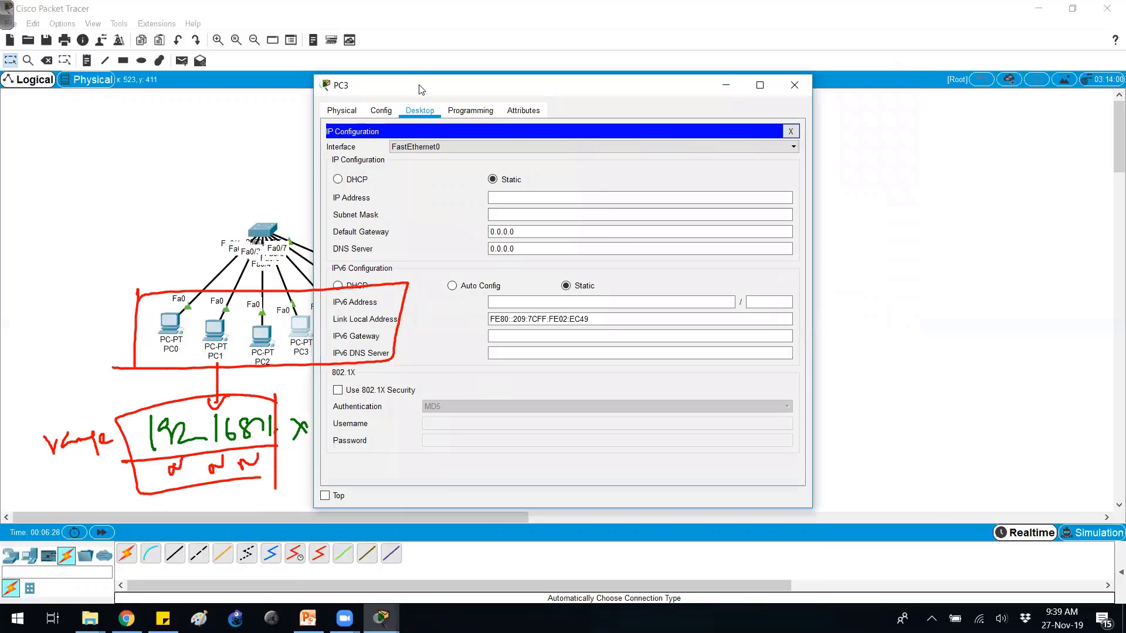
{"action": "type", "text": "19"}
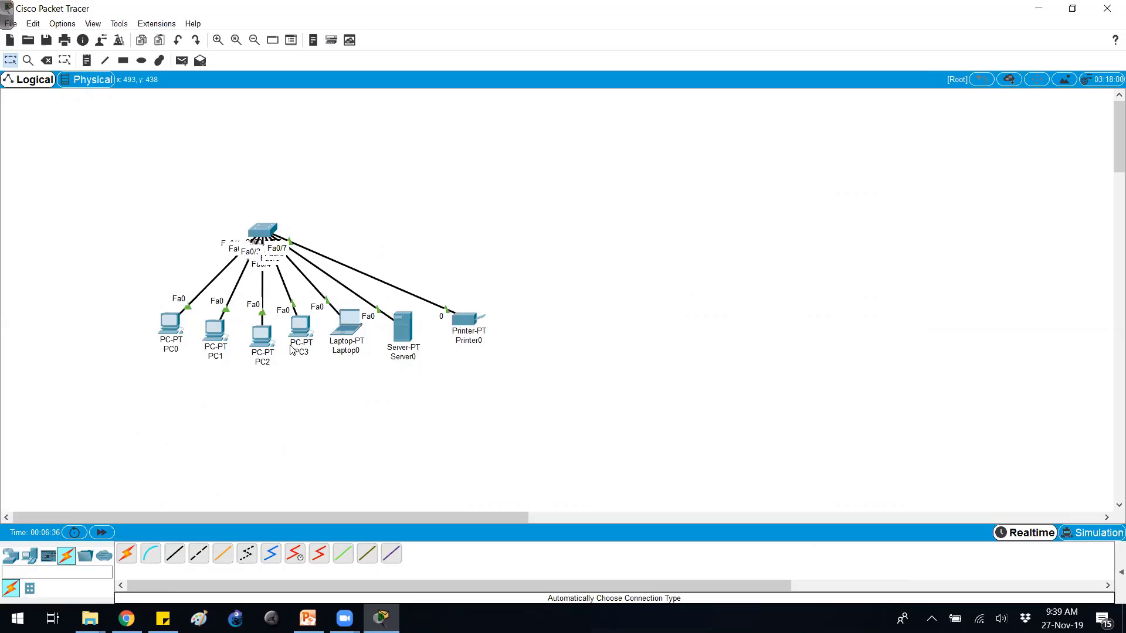
{"action": "mouse_move", "coordinate": [251, 506]}
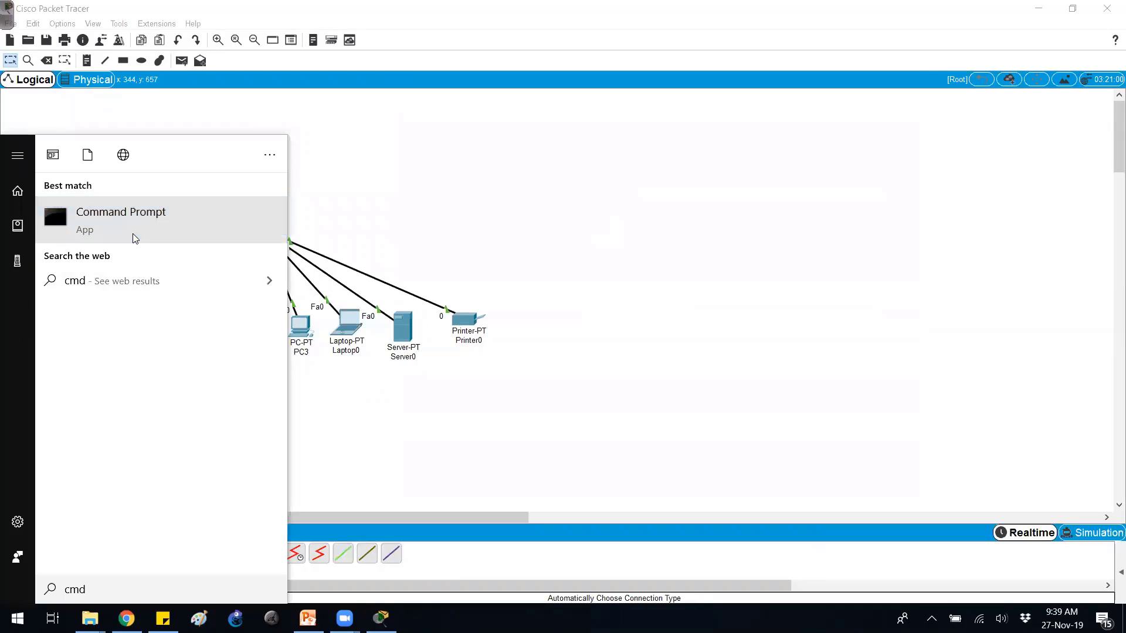
Step: List the host's adapter addresses with ipconfig in Command Prompt
{"action": "left_click", "coordinate": [121, 220]}
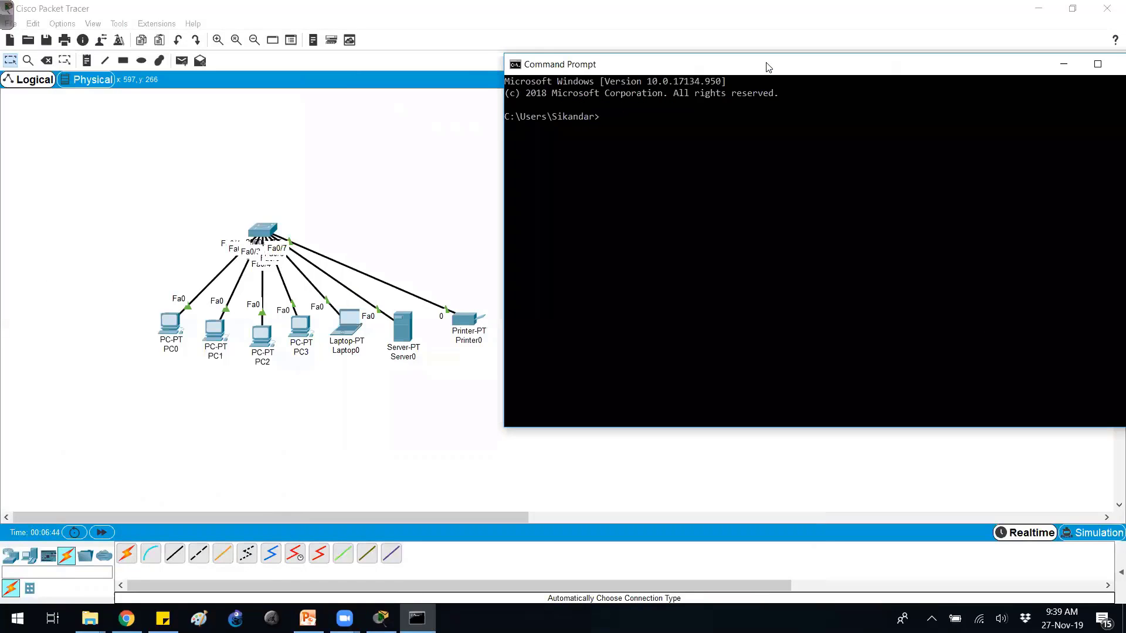
{"action": "type", "text": "ipconf"}
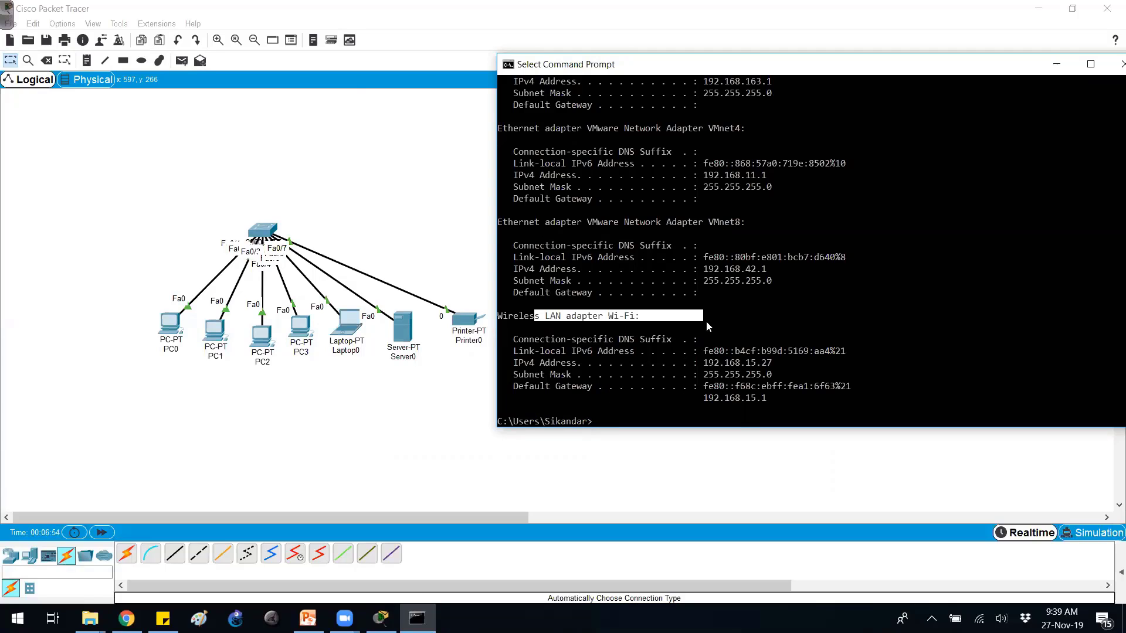
{"action": "mouse_move", "coordinate": [695, 377]}
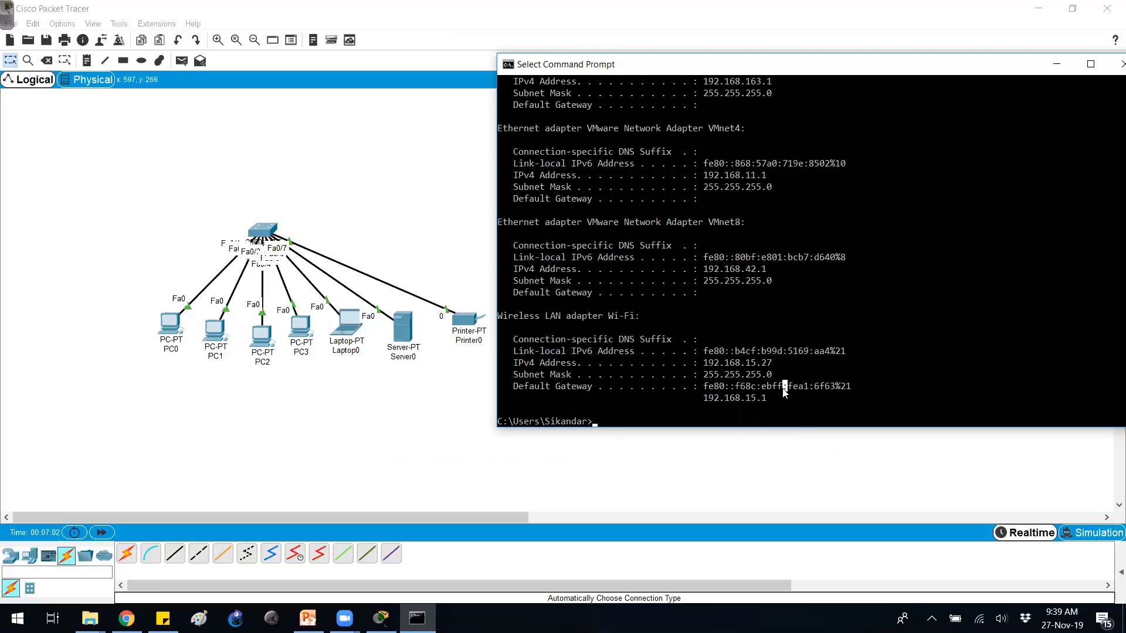
Step: Ping the Wi-Fi default gateway 192.168.15.1 from the host
{"action": "type", "text": "ping"}
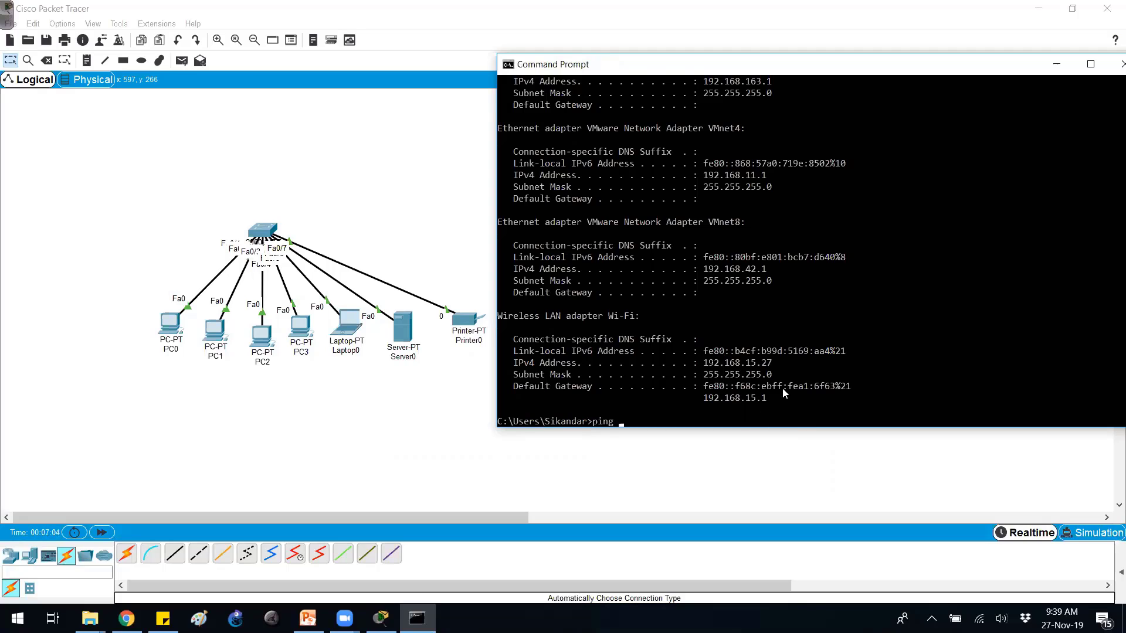
{"action": "type", "text": "192.168.15.1"}
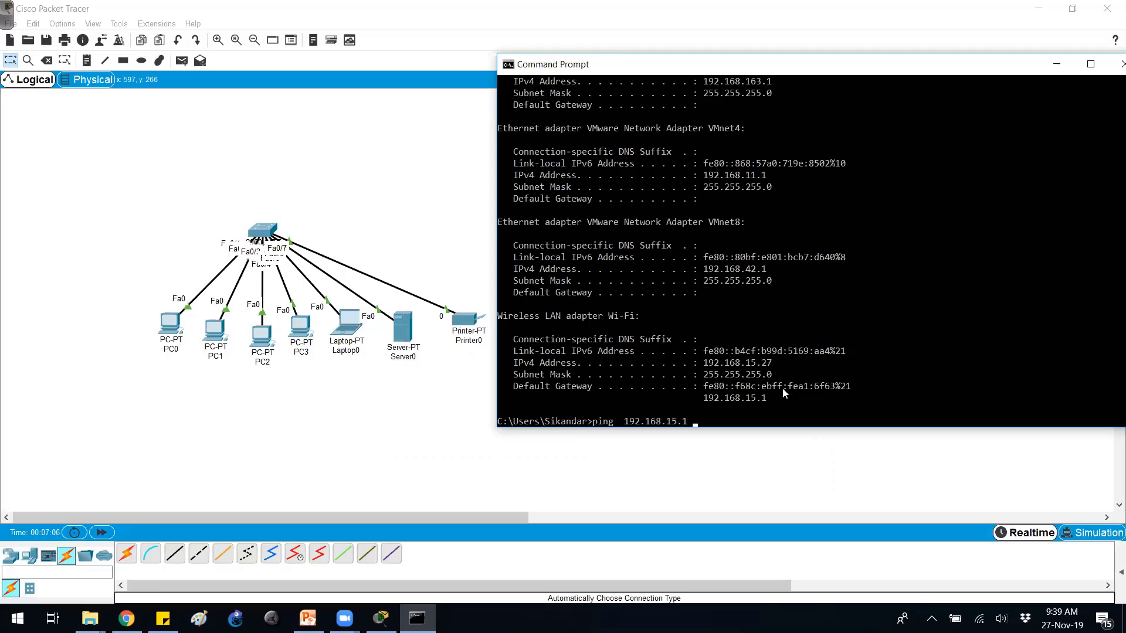
{"action": "mouse_move", "coordinate": [707, 400]}
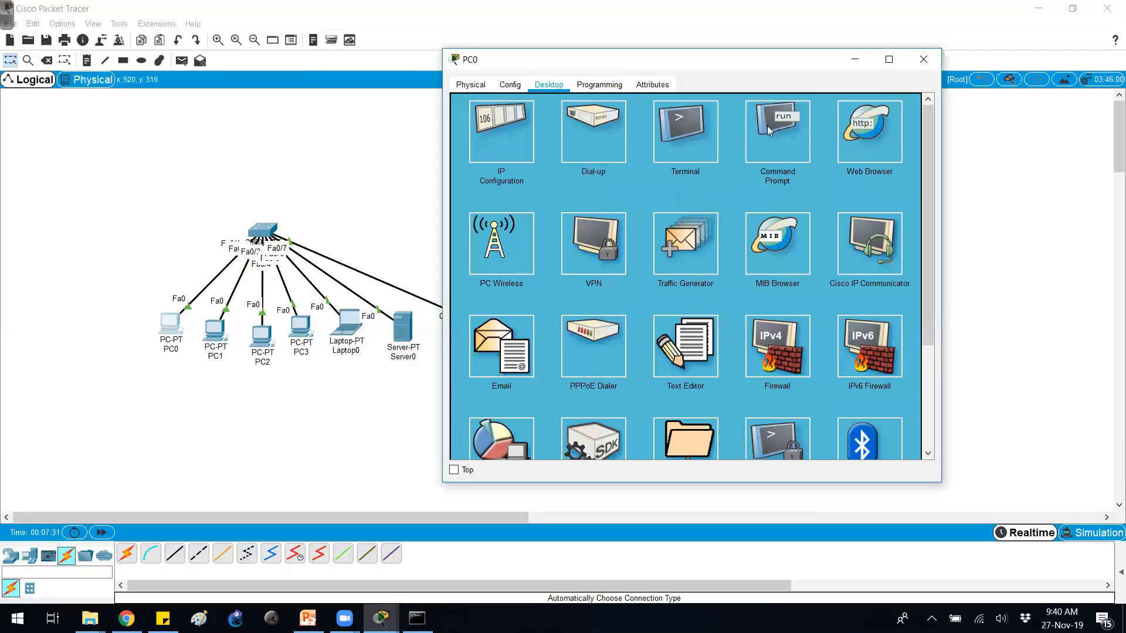
Step: Confirm PC0's address 192.168.1.1 with ipconfig in its Command Prompt
{"action": "left_click", "coordinate": [776, 130]}
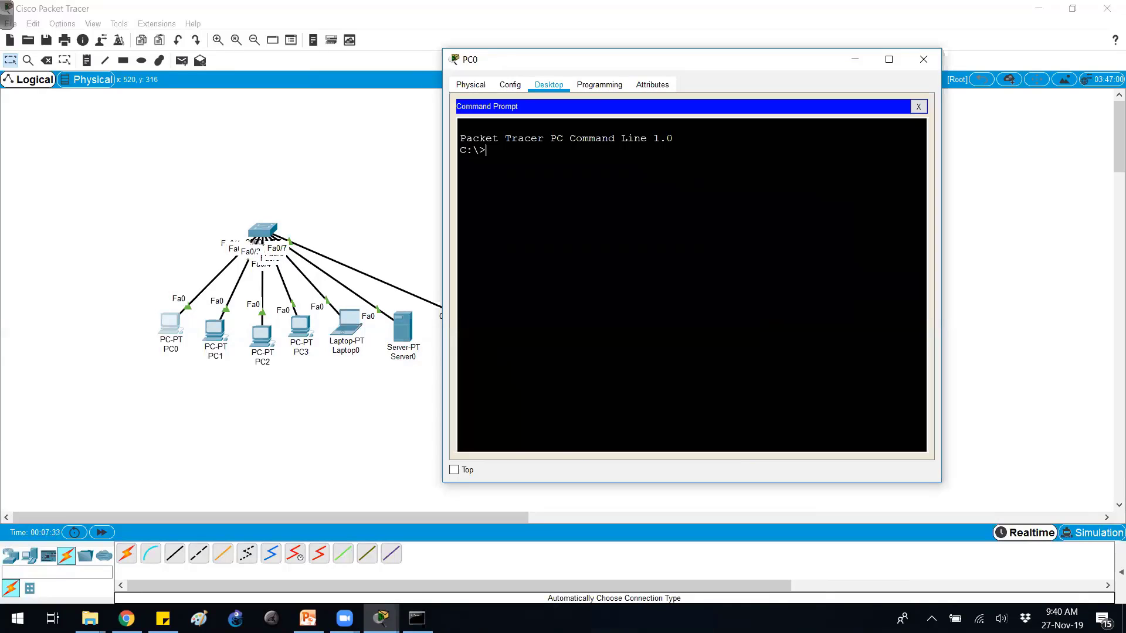
{"action": "mouse_move", "coordinate": [947, 476]}
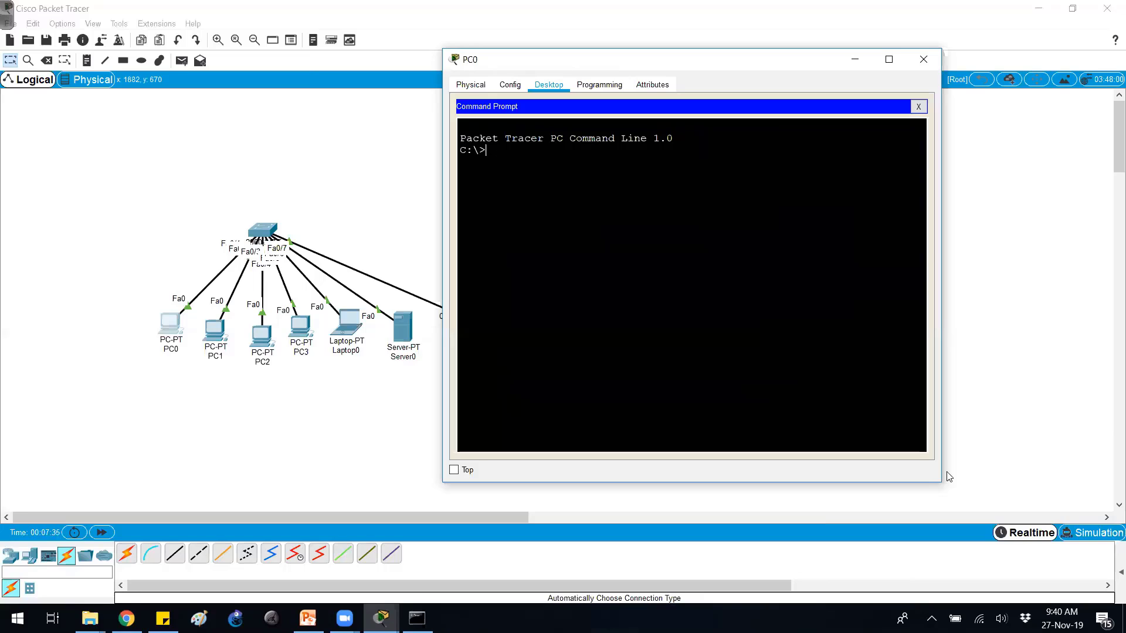
{"action": "type", "text": "ipcnfig"}
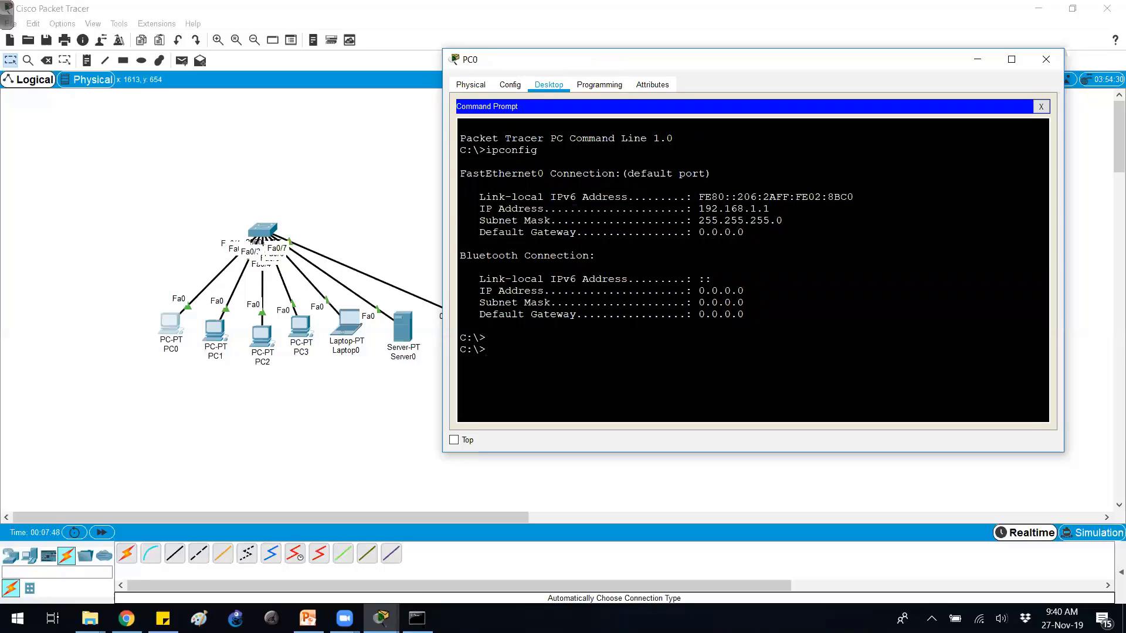
{"action": "type", "text": "ipconif"}
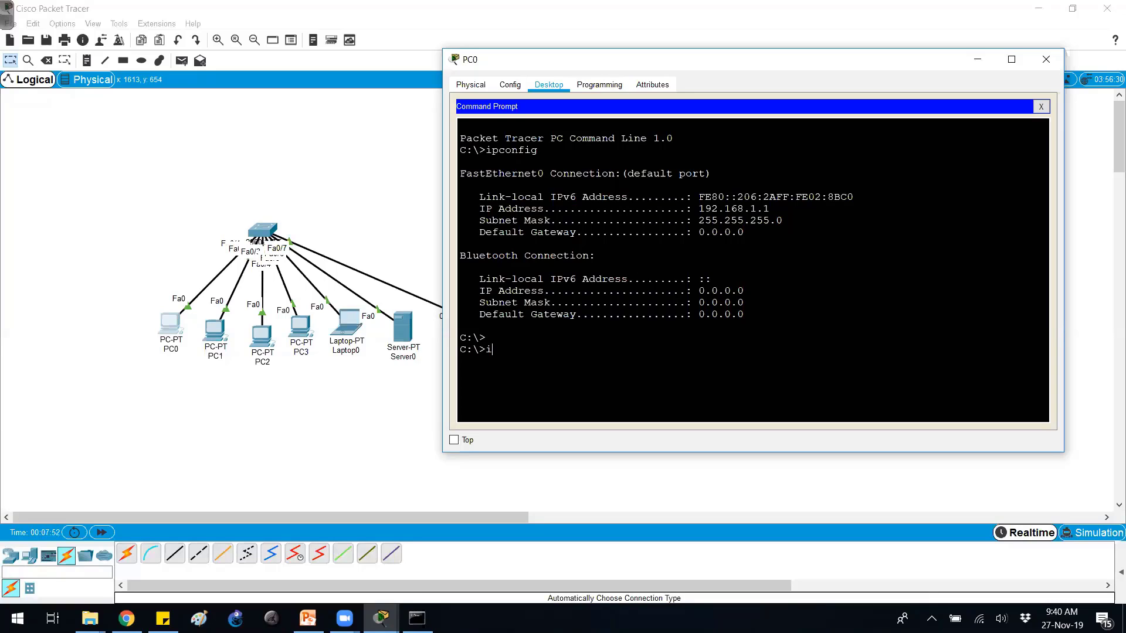
Step: Ping 192.168.1.2, 192.168.1.3 and 192.168.1.4 successfully from PC0, then return to the slides
{"action": "type", "text": "ping"}
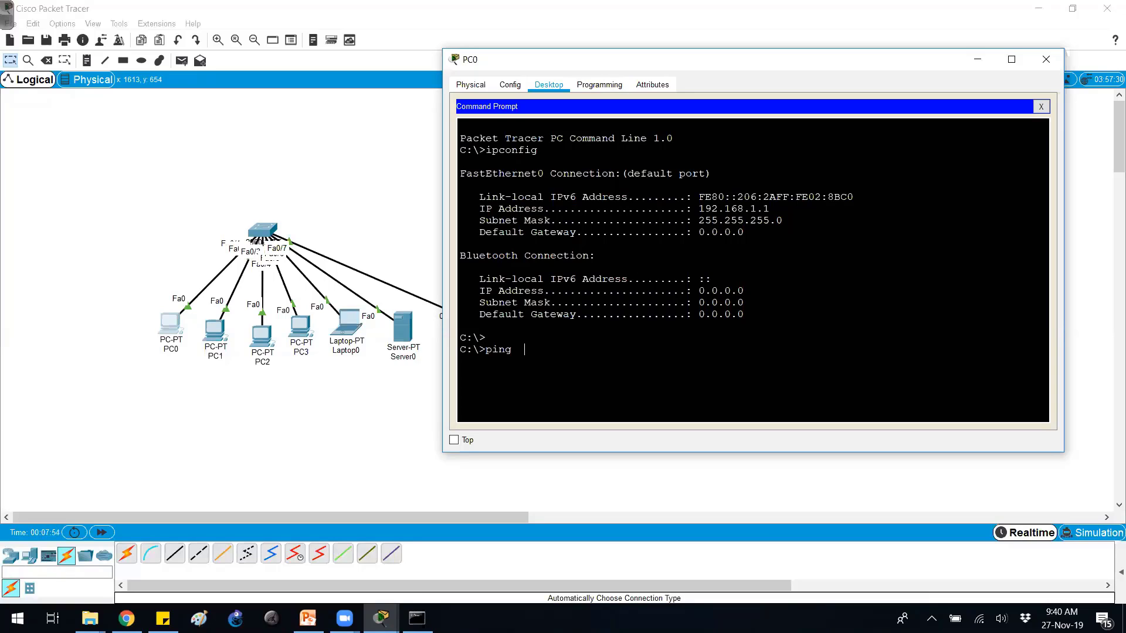
{"action": "type", "text": "192.168.1.2"}
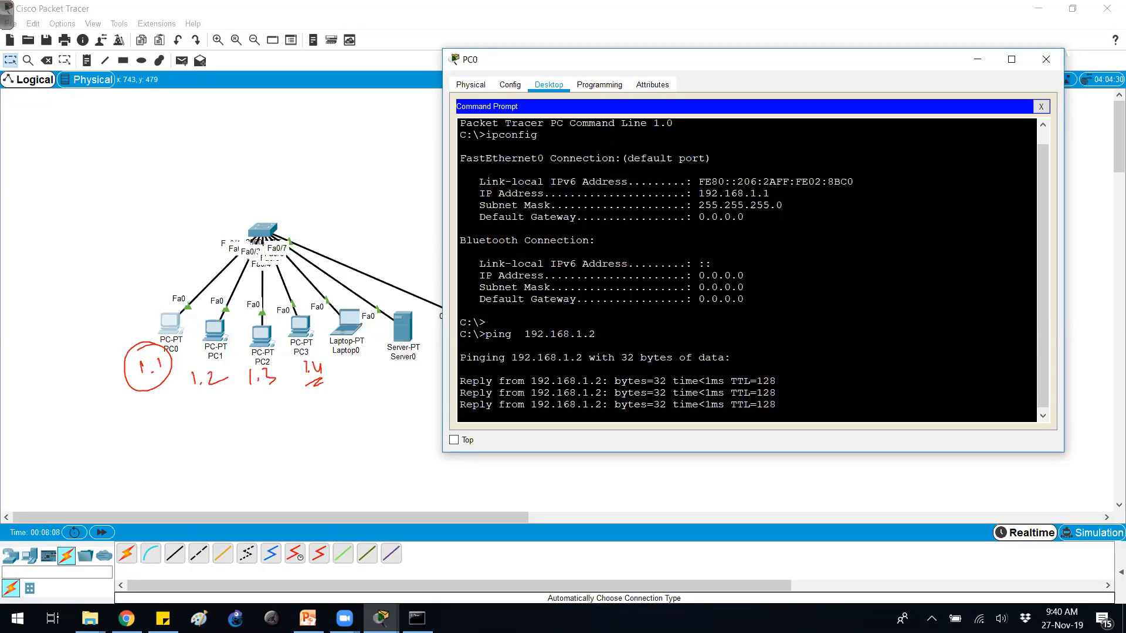
{"action": "type", "text": "ping 192.168.1."}
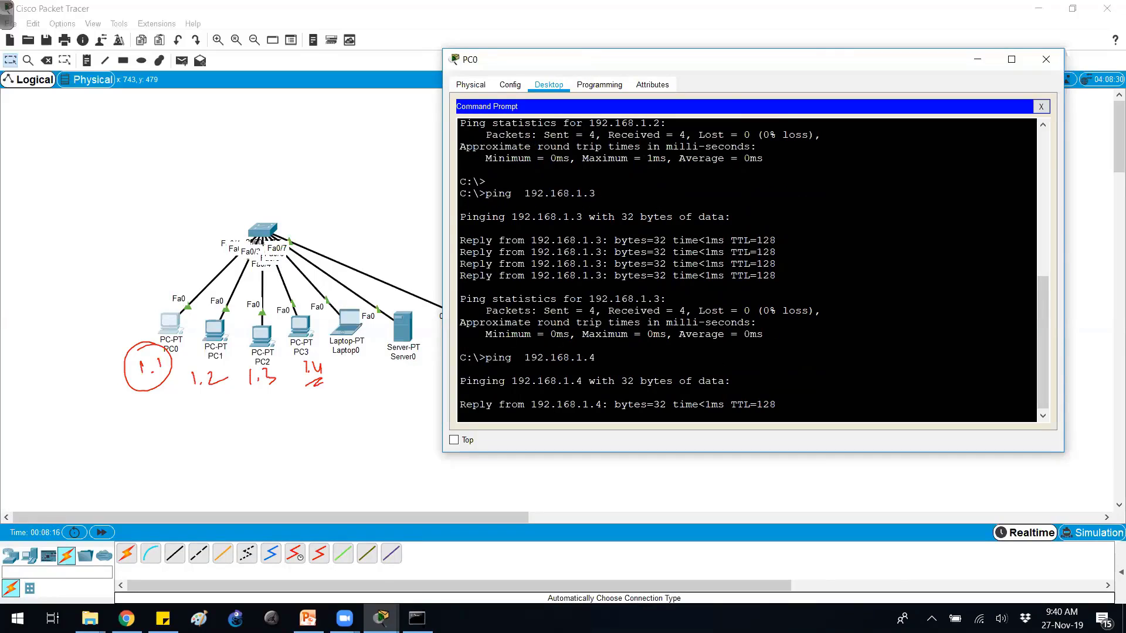
{"action": "left_click", "coordinate": [307, 618]}
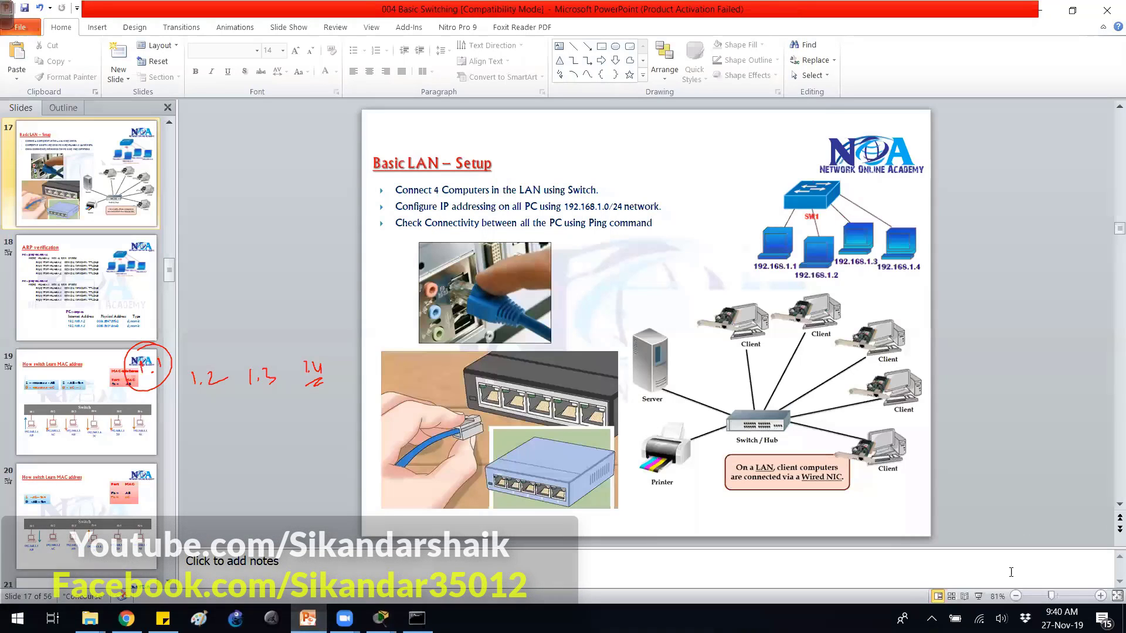